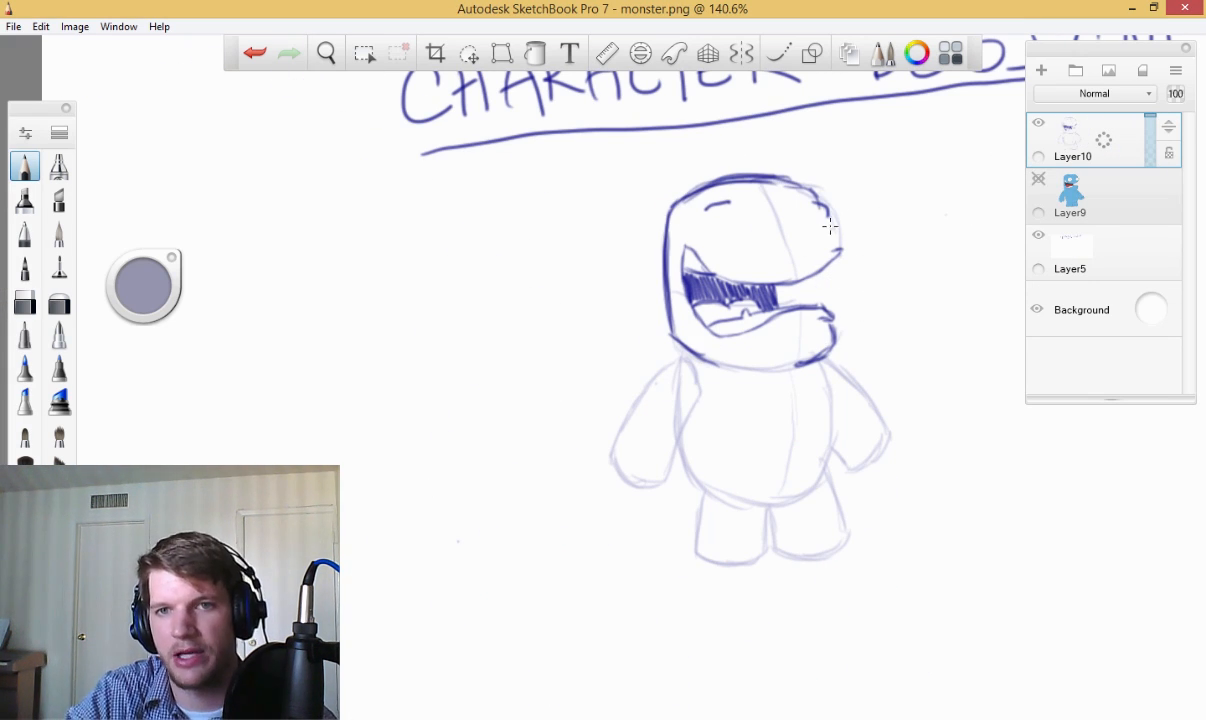
- Outline the monster's head, make it a shape, and fill it medium blue 619BBD
drag(728, 225, 755, 250)
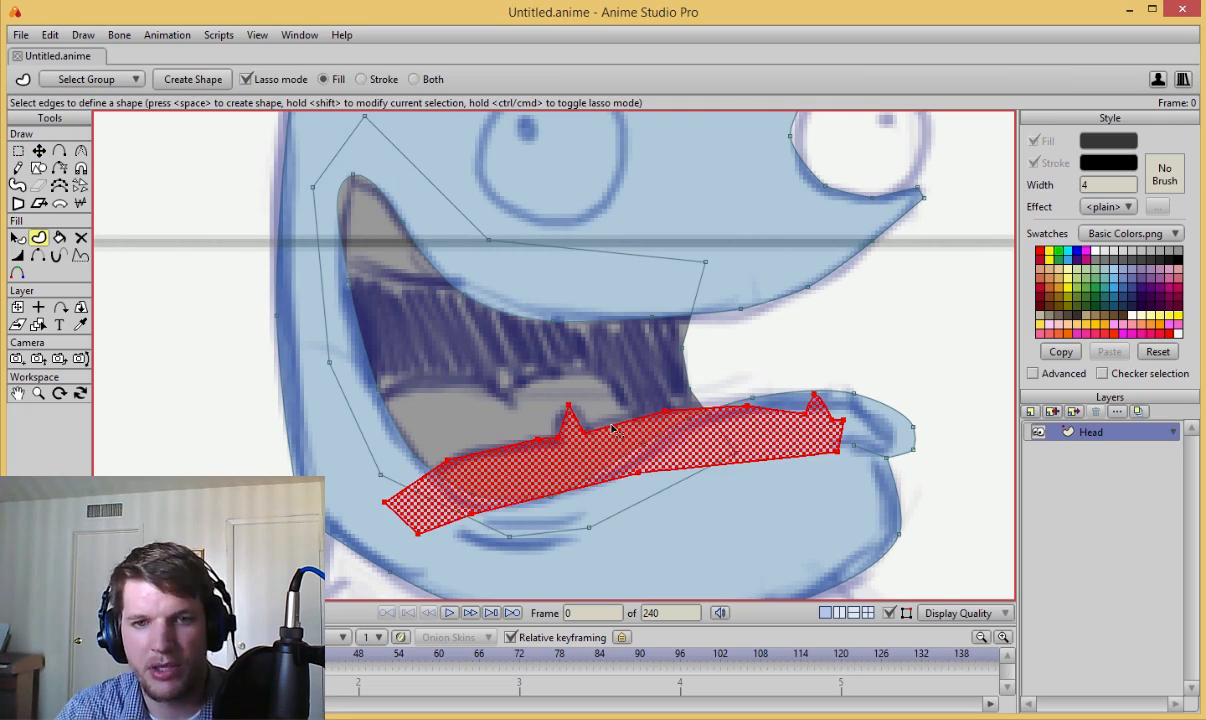
click(1108, 141)
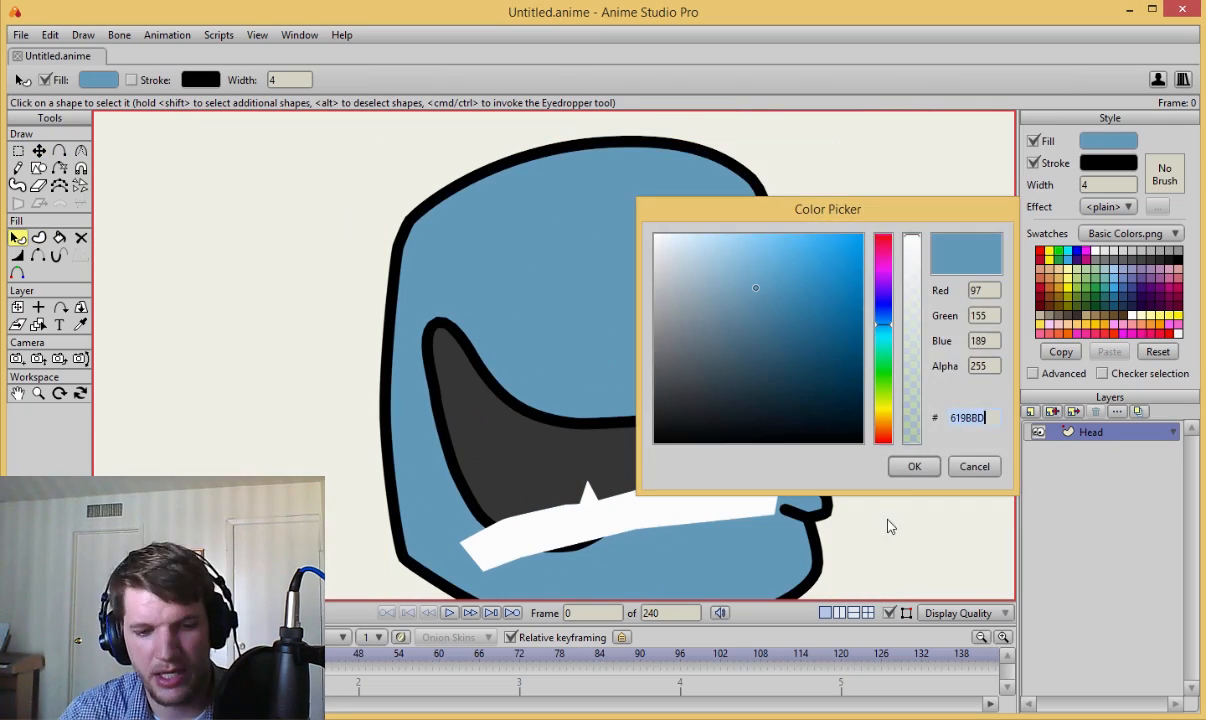
click(913, 466)
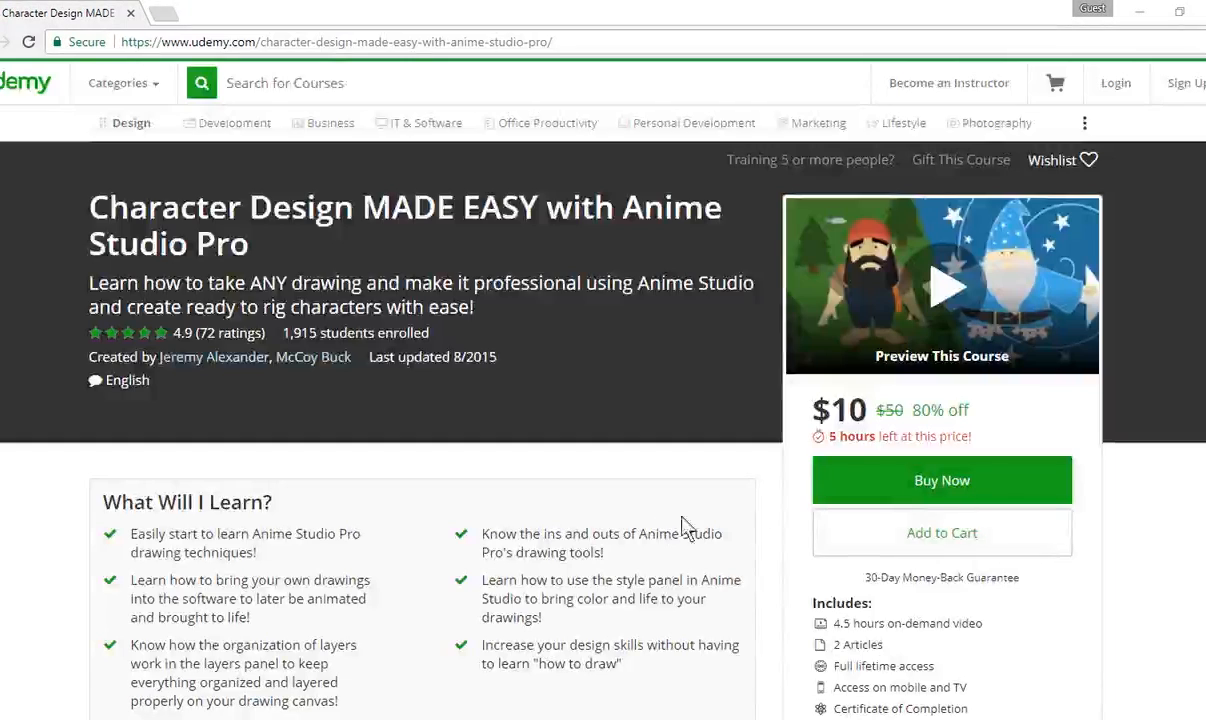
- Play the Character Design MADE EASY course preview video from the Udemy page
scroll(down, 3)
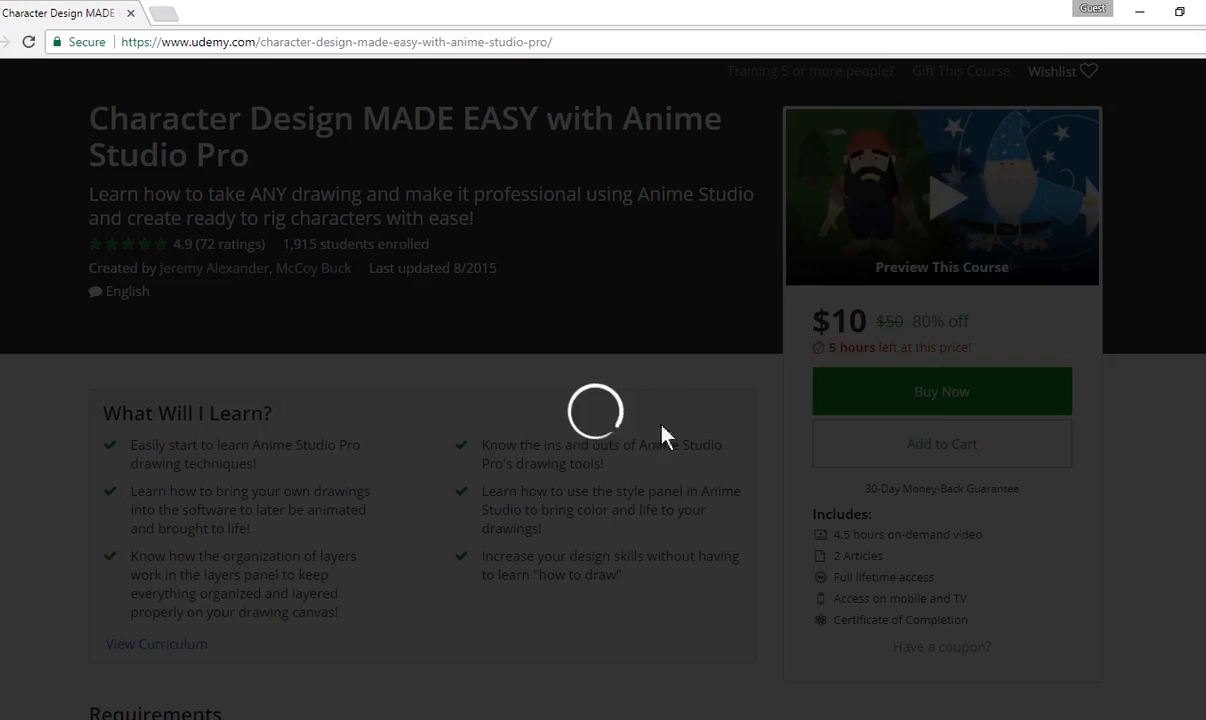
click(941, 196)
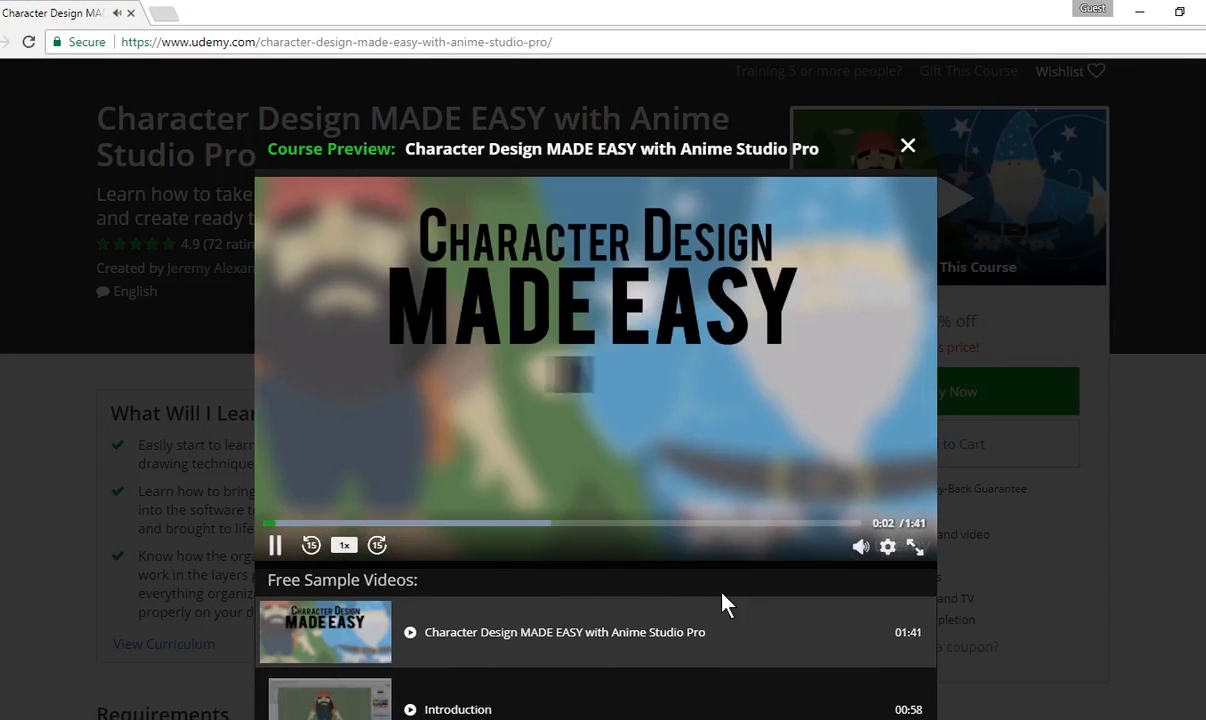
click(906, 145)
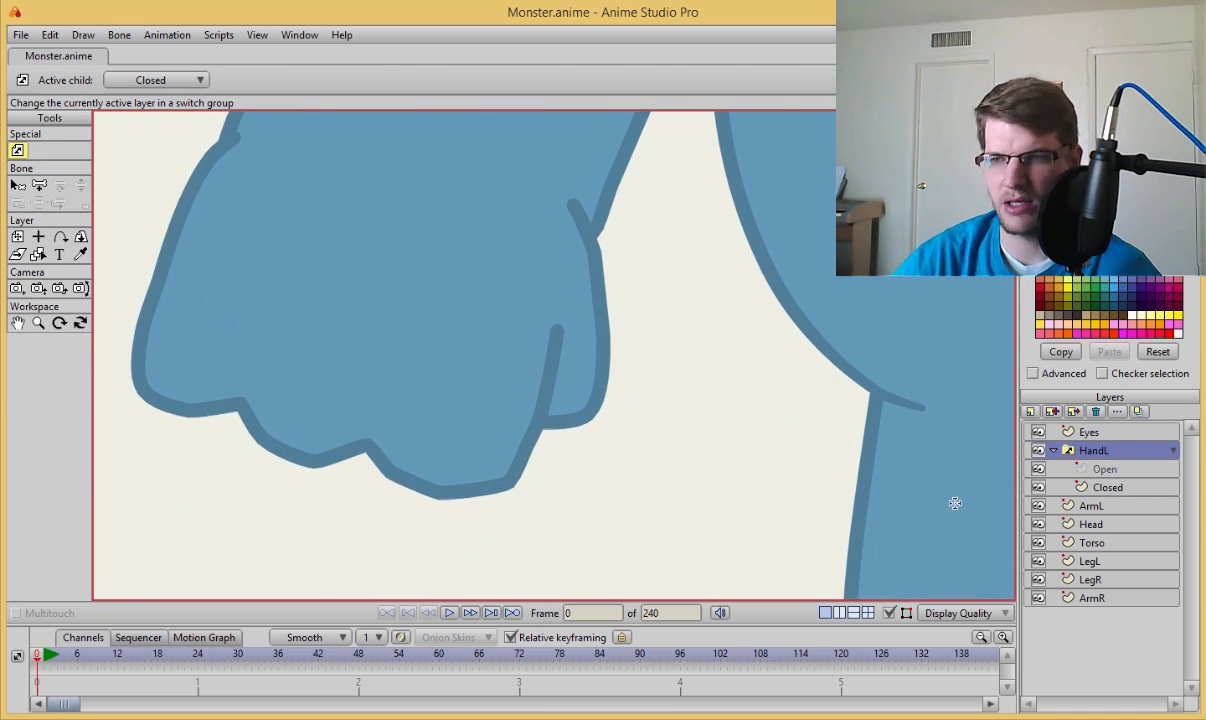
- Set the HandL switch layer's active child to Closed
click(1107, 487)
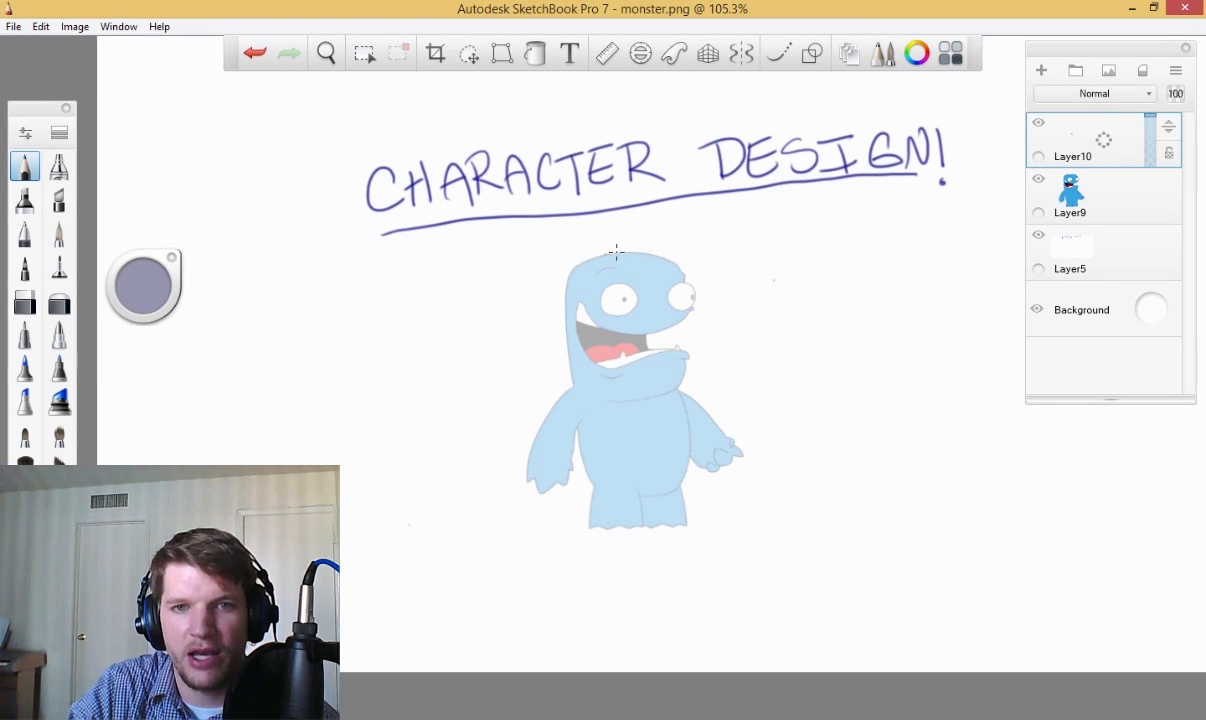
- Block in a head box, body sides and curve, arms and both legs with pencil
drag(615, 252, 563, 345)
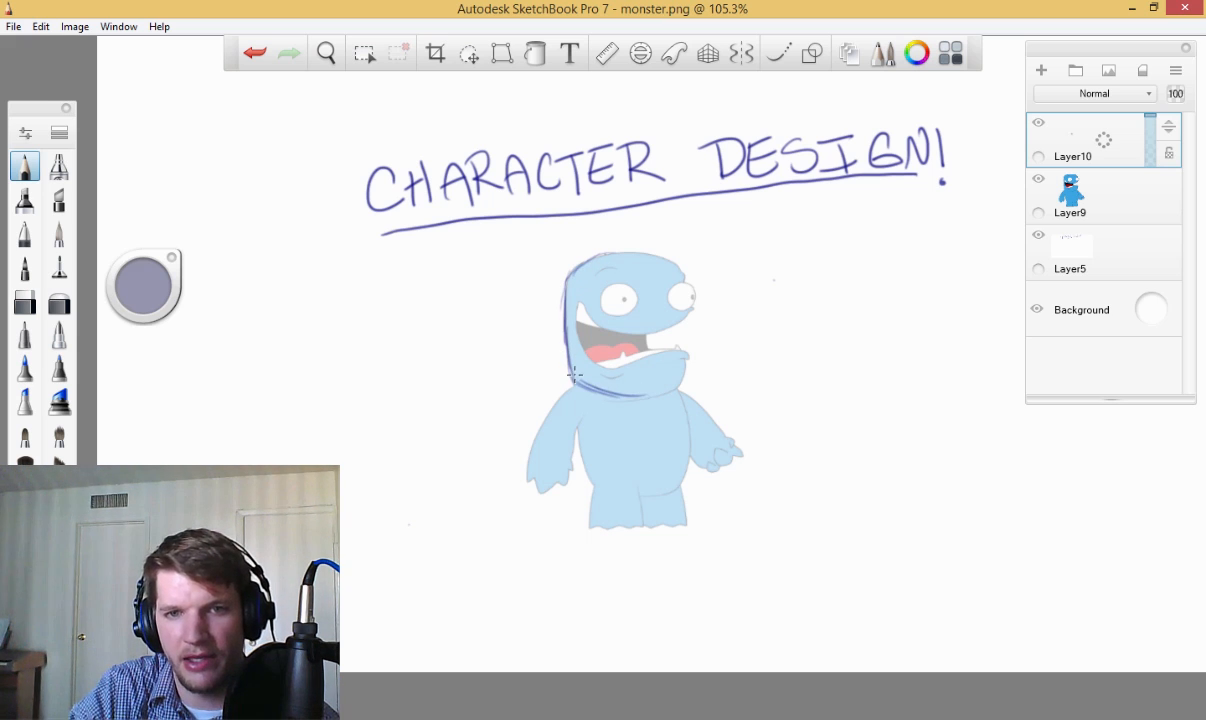
drag(573, 378, 688, 297)
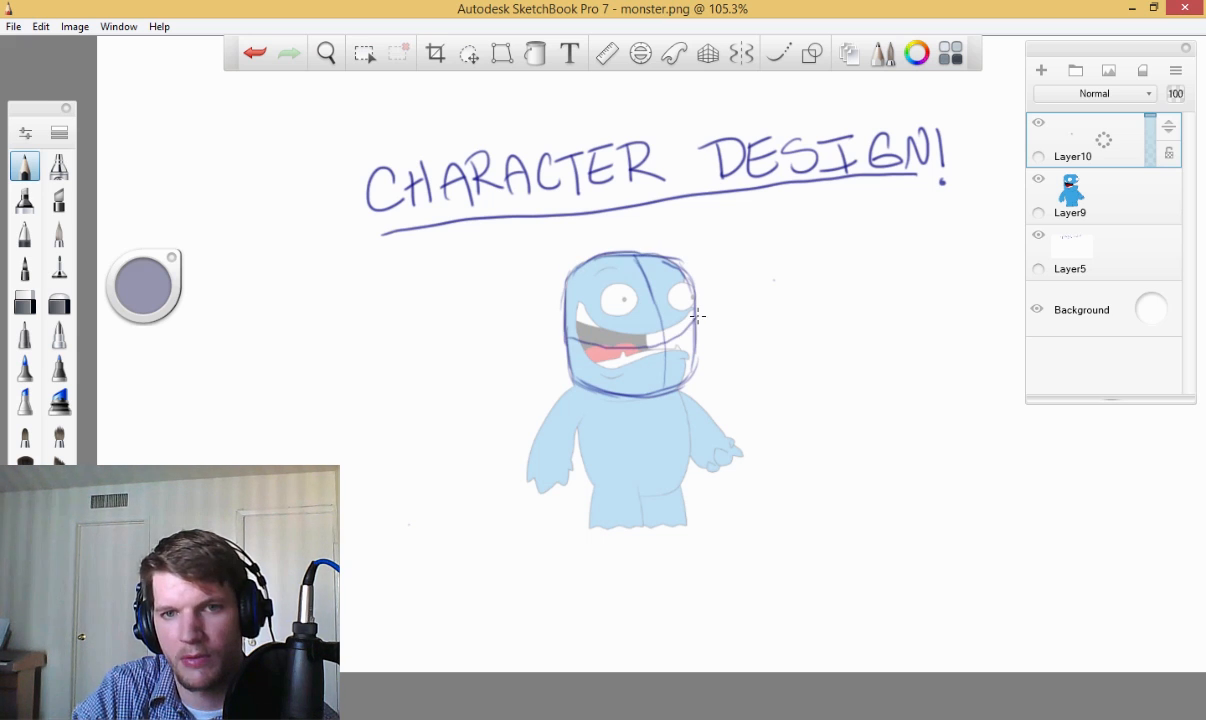
mouse_move(588, 394)
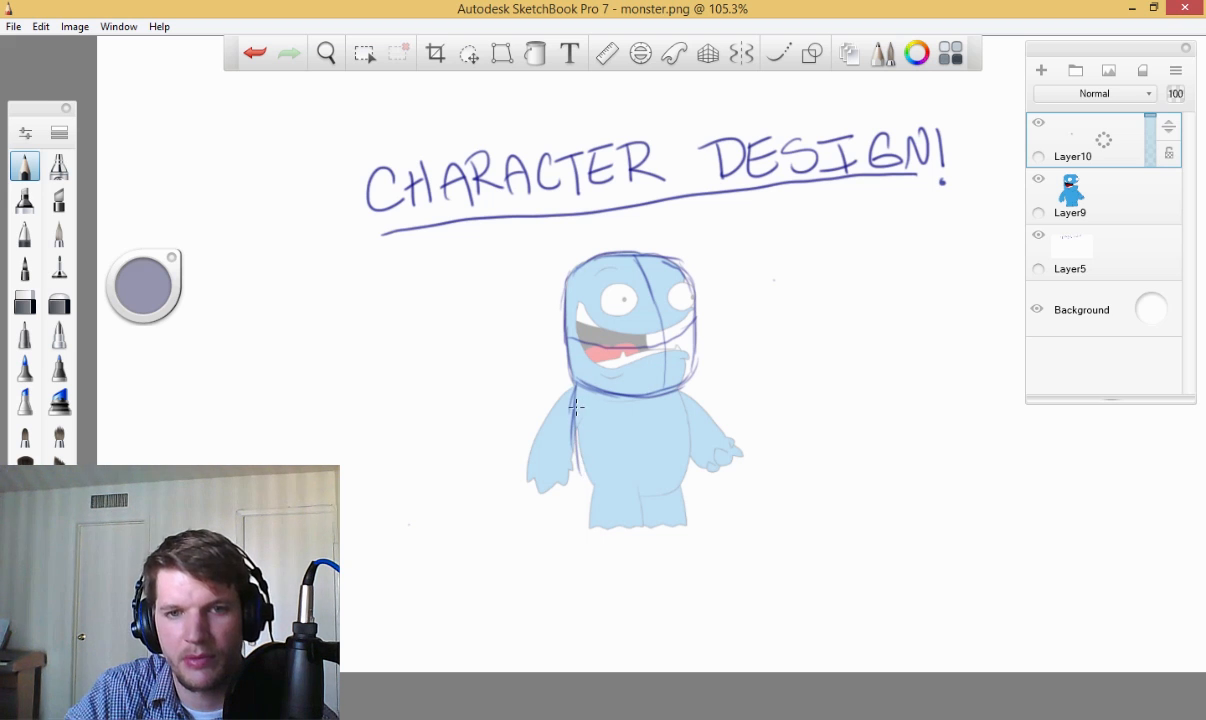
drag(575, 405, 645, 487)
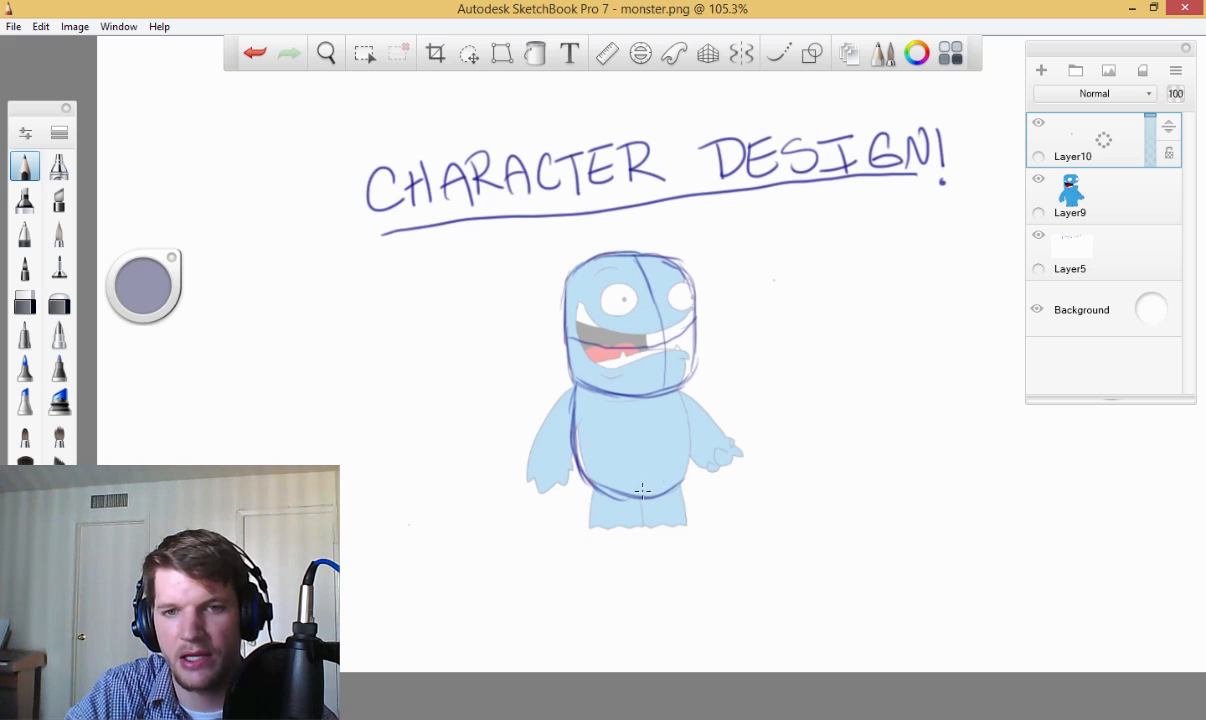
drag(618, 500, 680, 390)
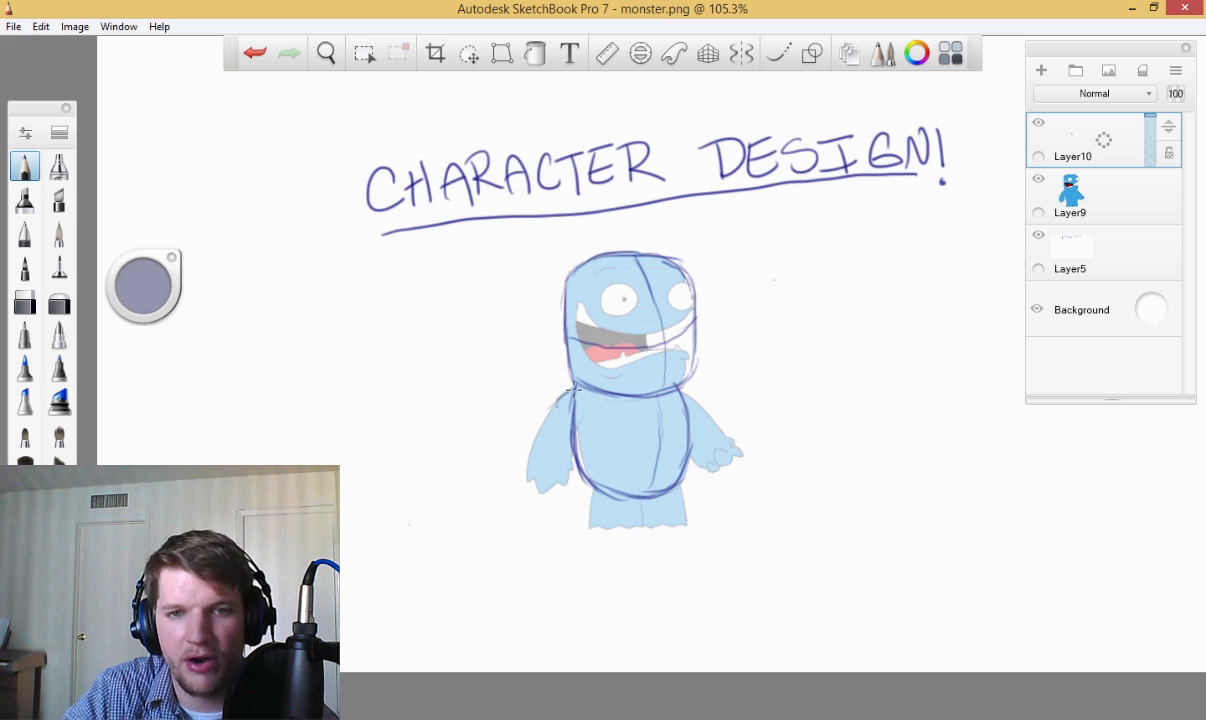
drag(575, 388, 553, 483)
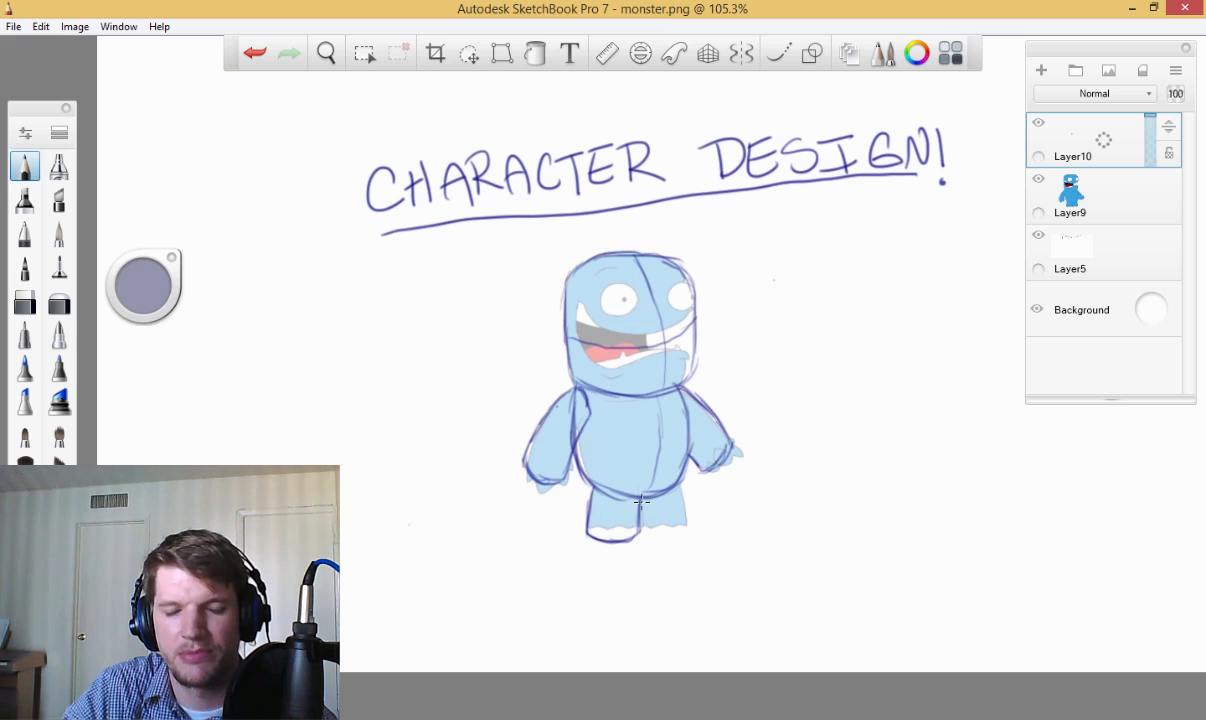
drag(640, 500, 665, 530)
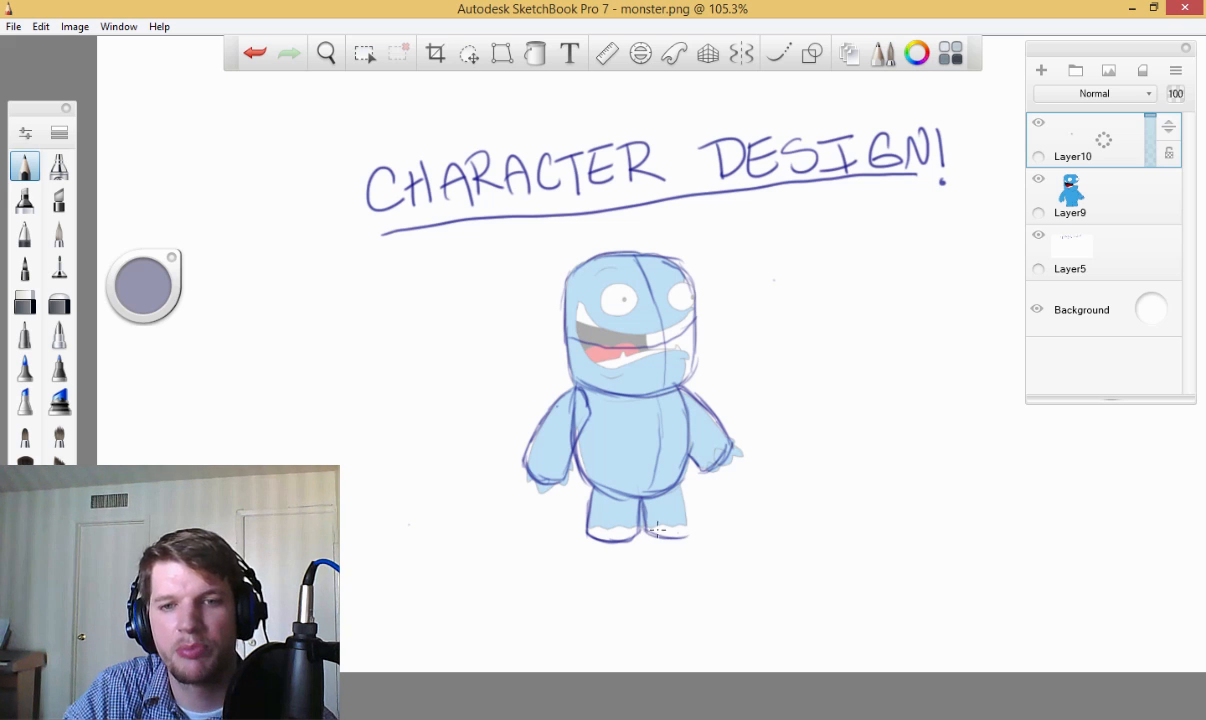
drag(680, 490, 655, 540)
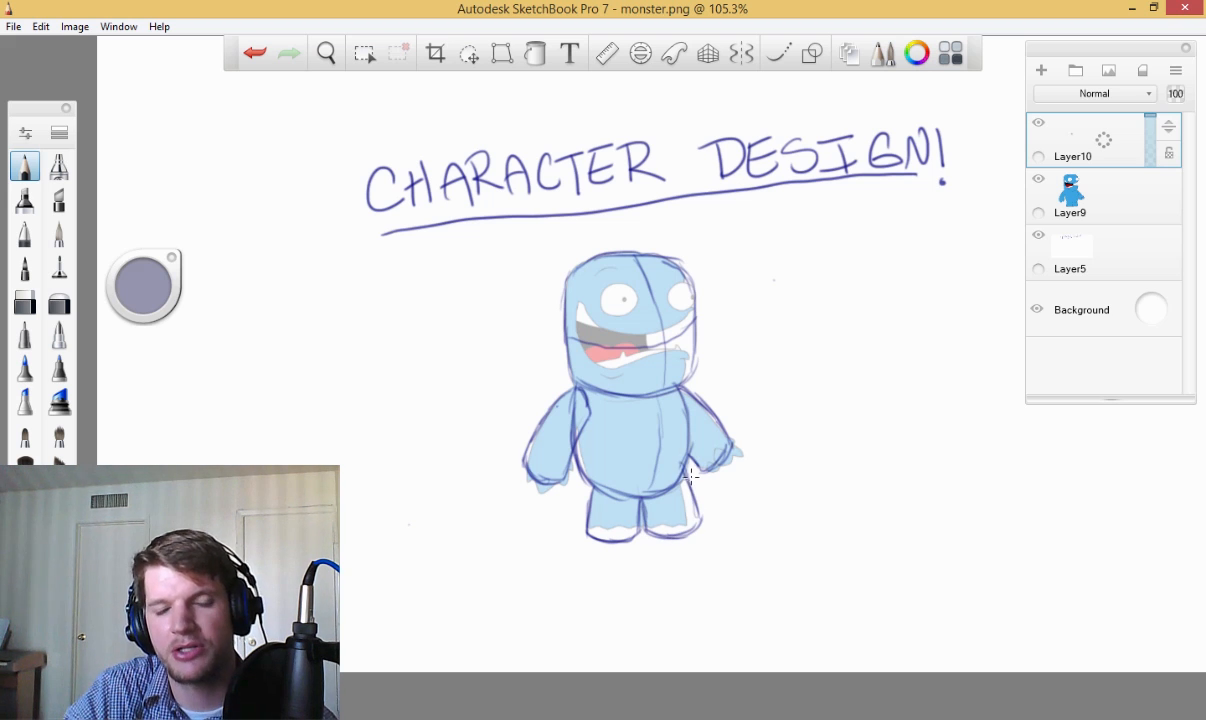
- Hide the blue monster layer and lower the sketch layer's opacity to 30%
click(1038, 179)
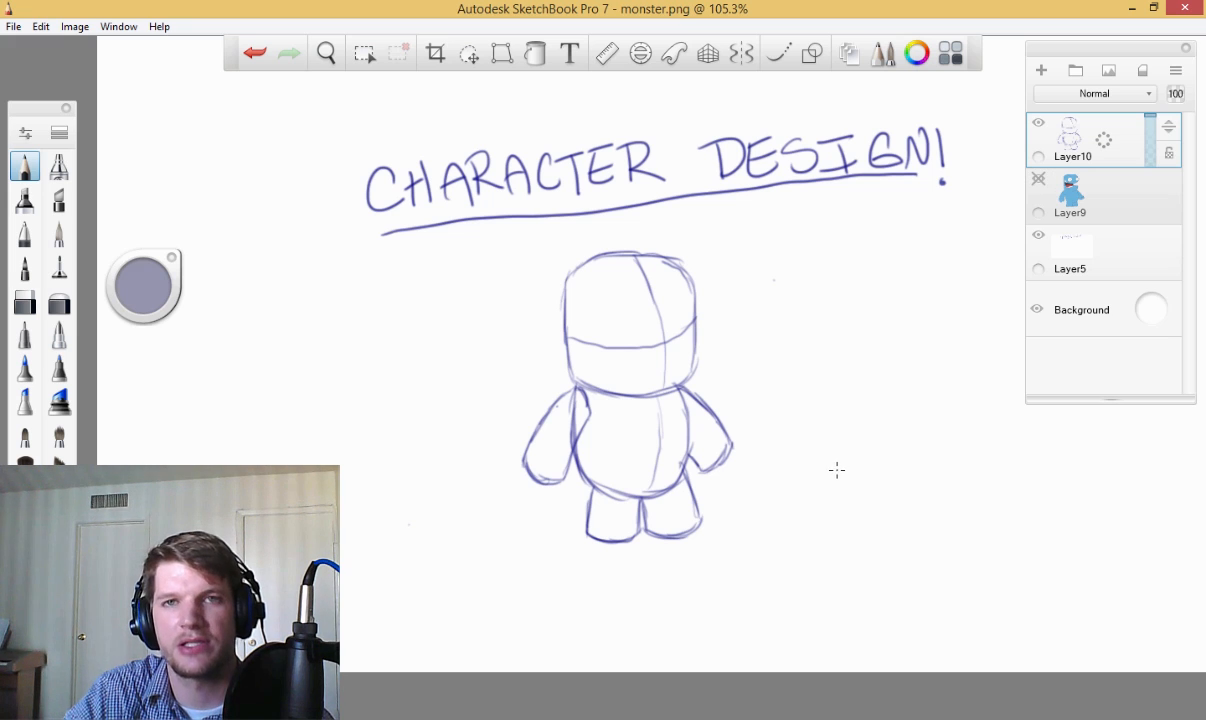
mouse_move(950, 360)
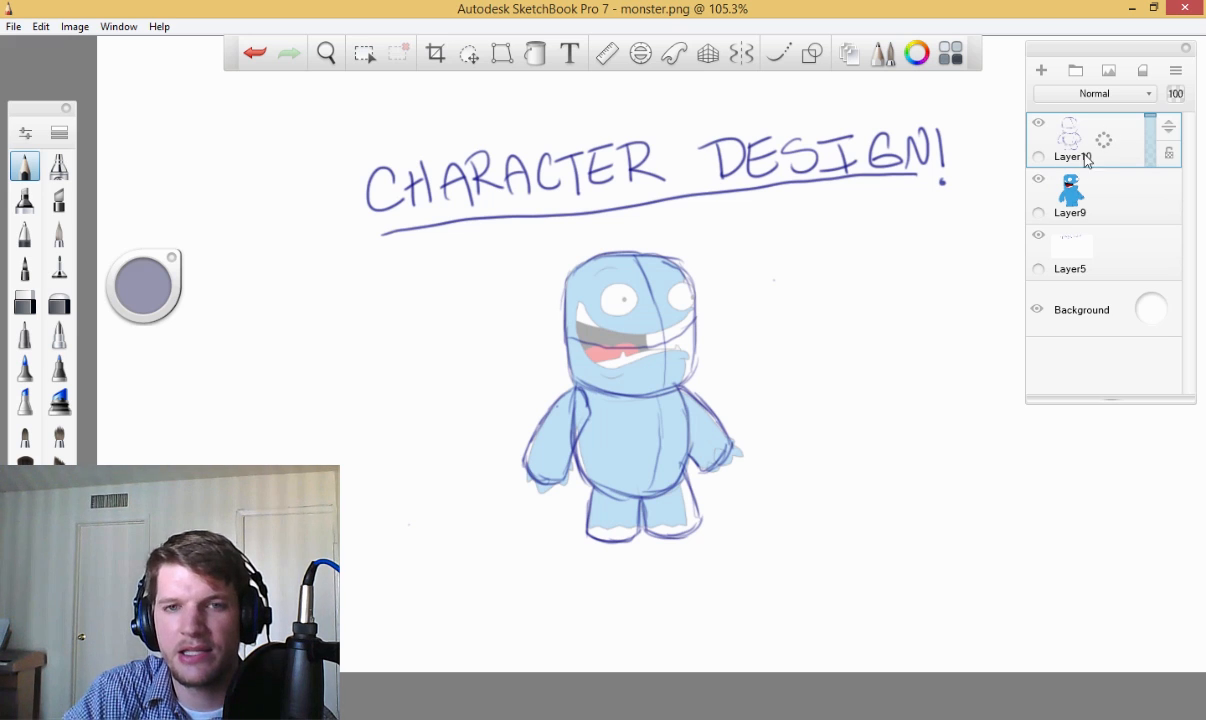
click(1040, 70)
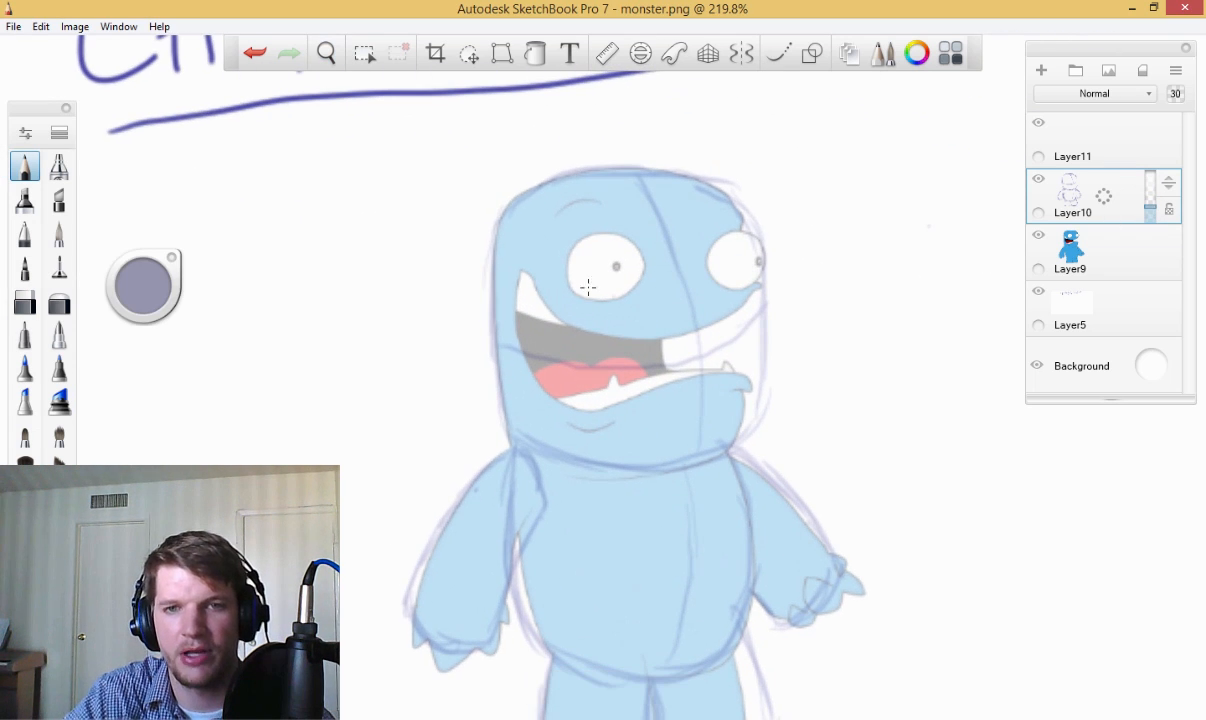
- On the new top layer, ink the upper lip, left mouth edge, lower lip and jaw line
click(1072, 156)
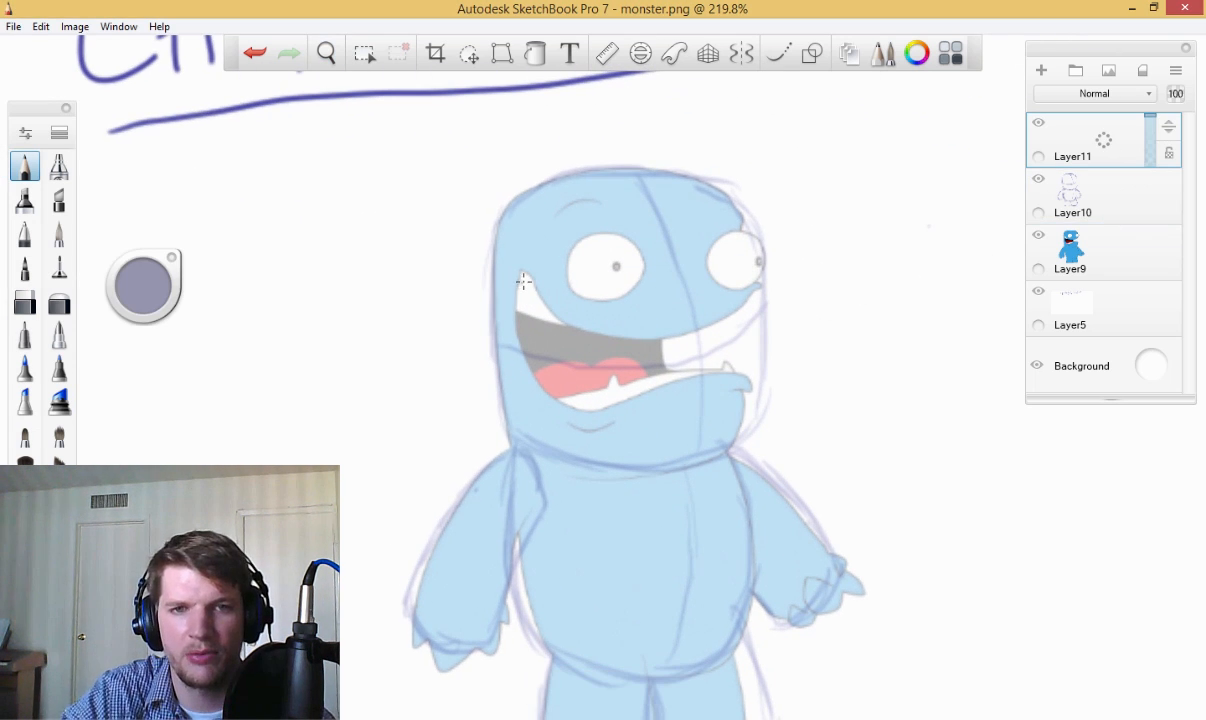
drag(520, 280, 580, 330)
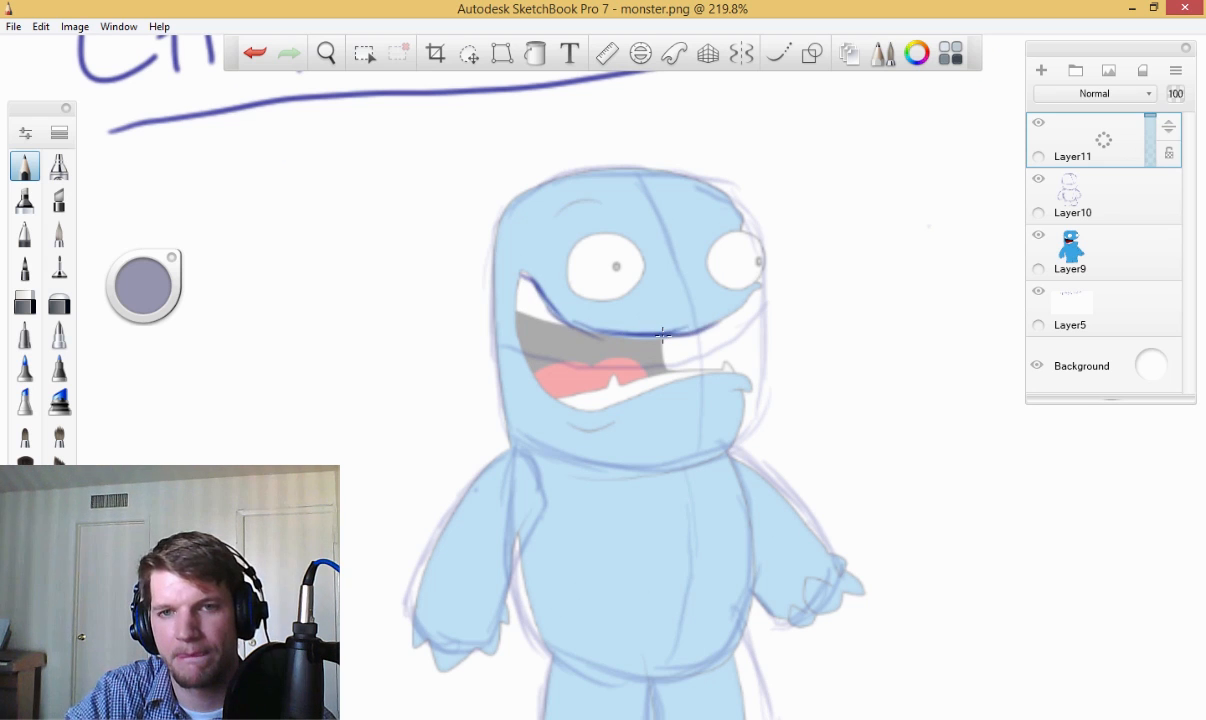
drag(665, 335, 770, 282)
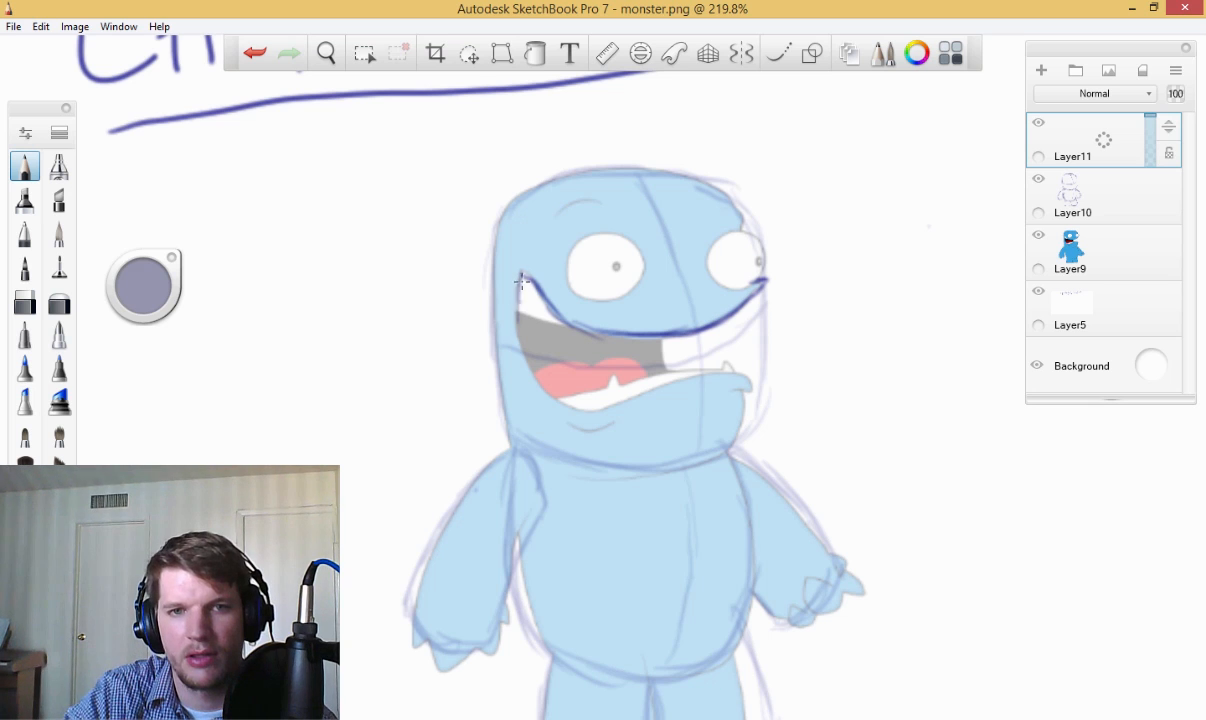
drag(521, 283, 558, 408)
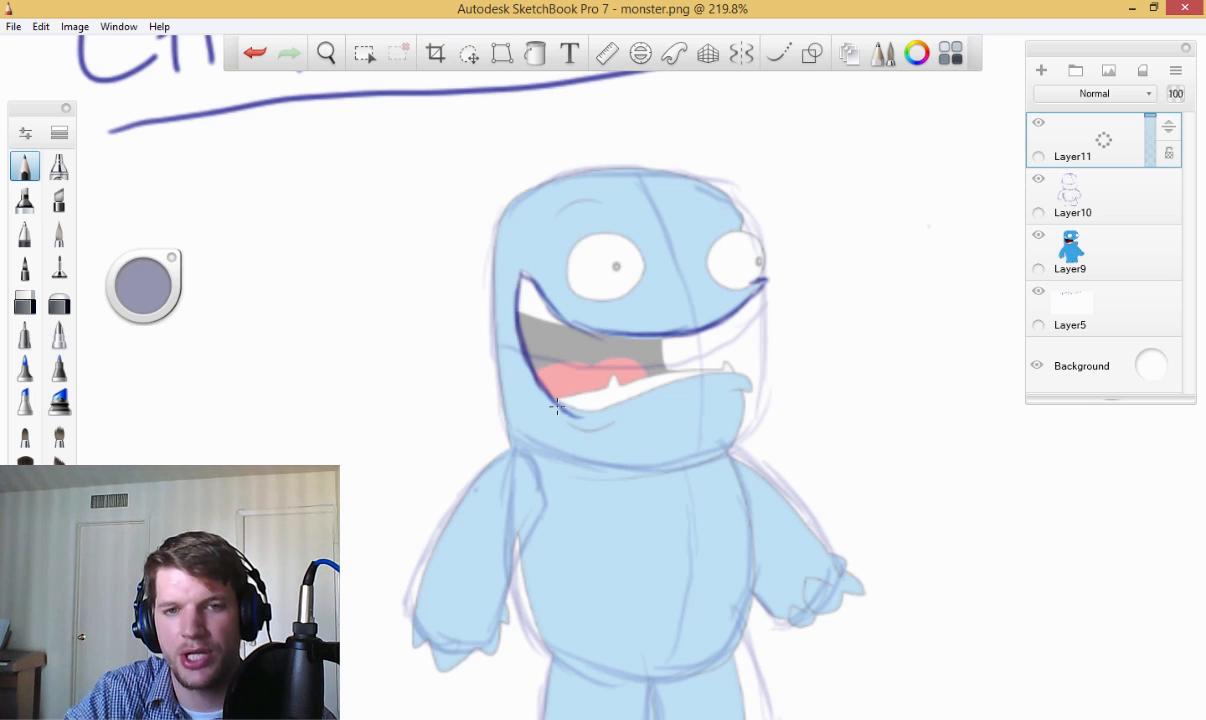
drag(560, 410, 710, 375)
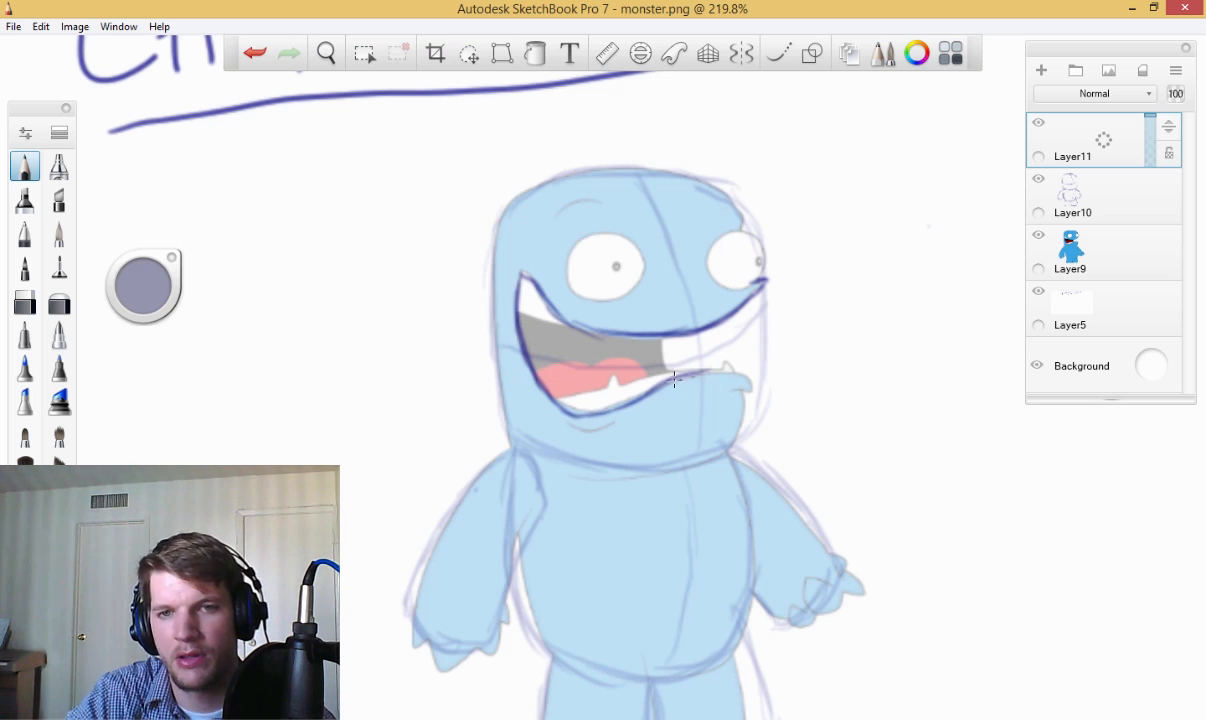
drag(675, 380, 750, 393)
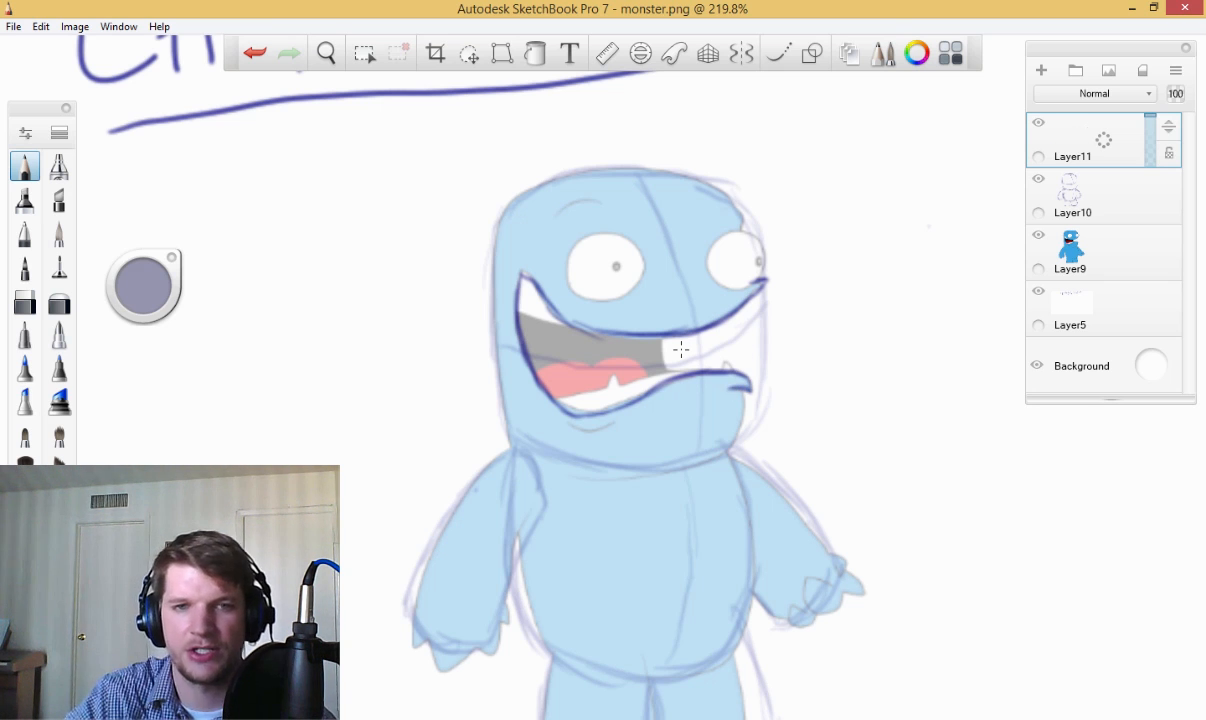
- Ink the teeth and tongue outlines, then hatch the mouth interior dark
drag(520, 305, 555, 320)
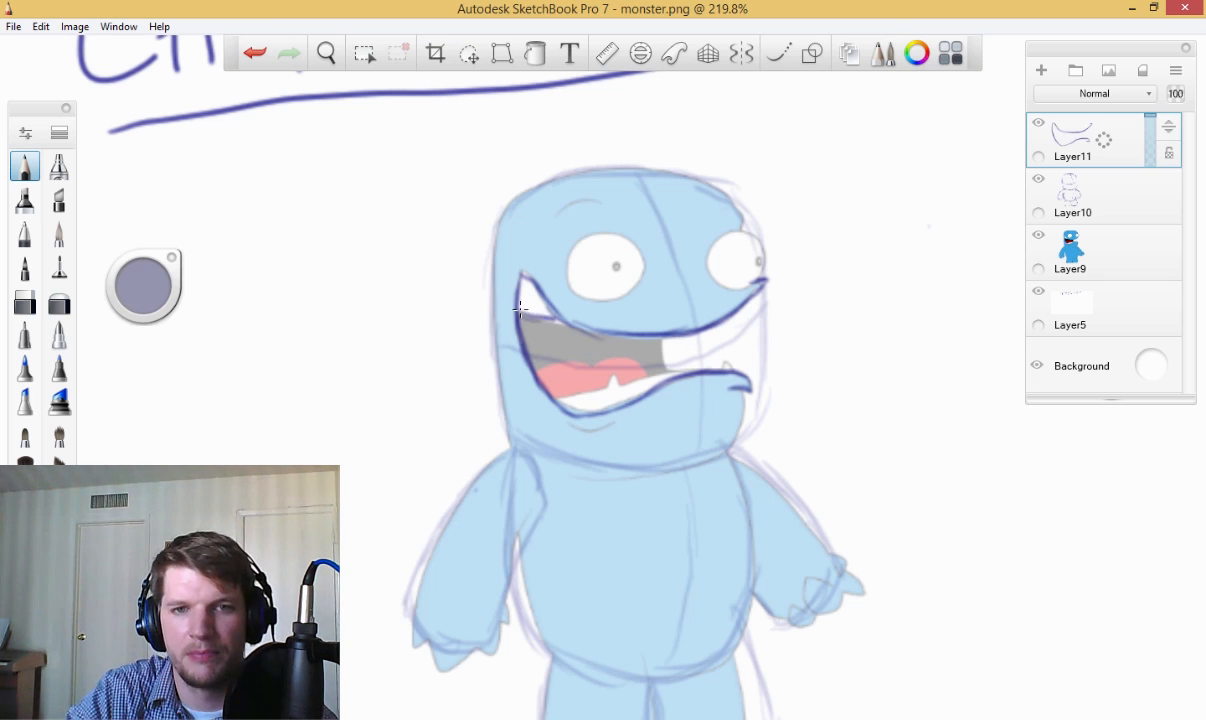
drag(520, 307, 610, 388)
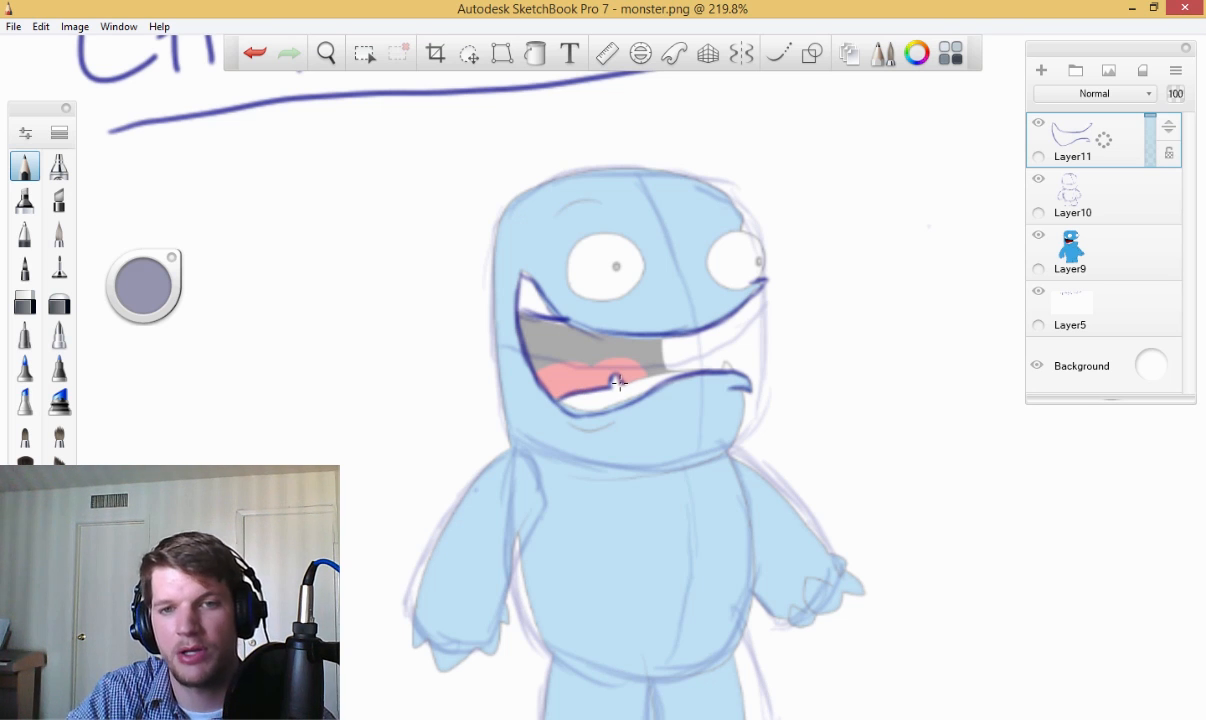
drag(615, 383, 735, 363)
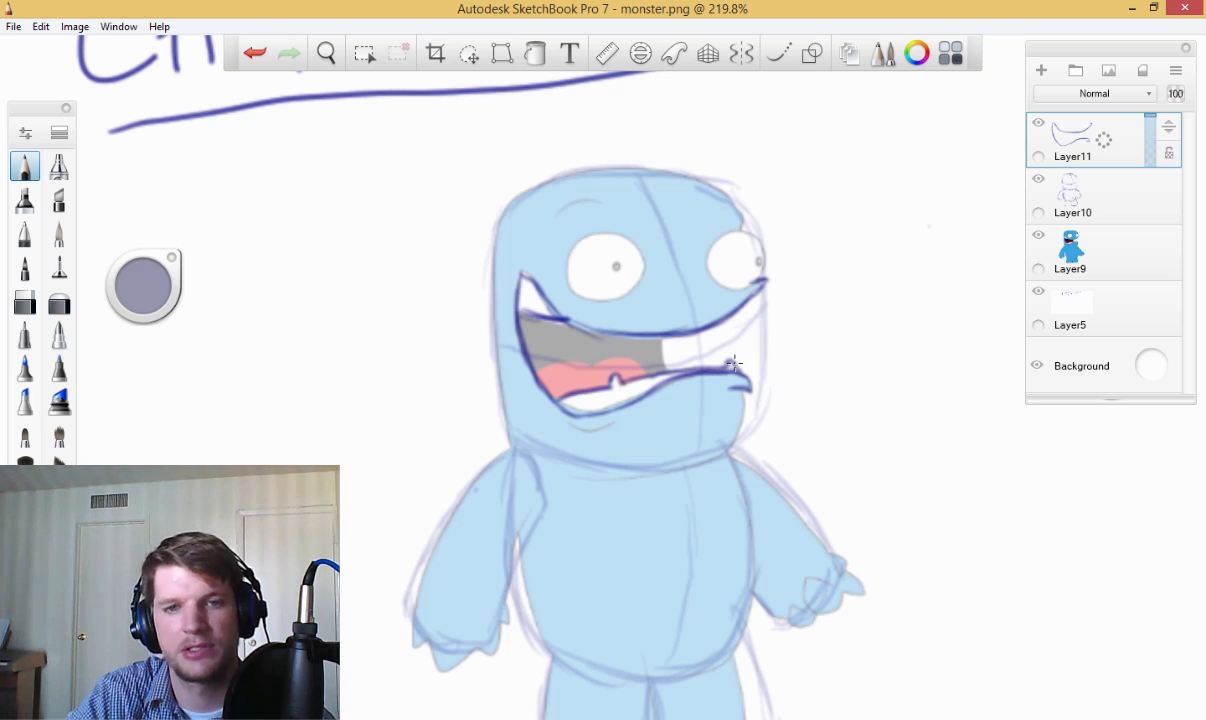
drag(735, 363, 530, 372)
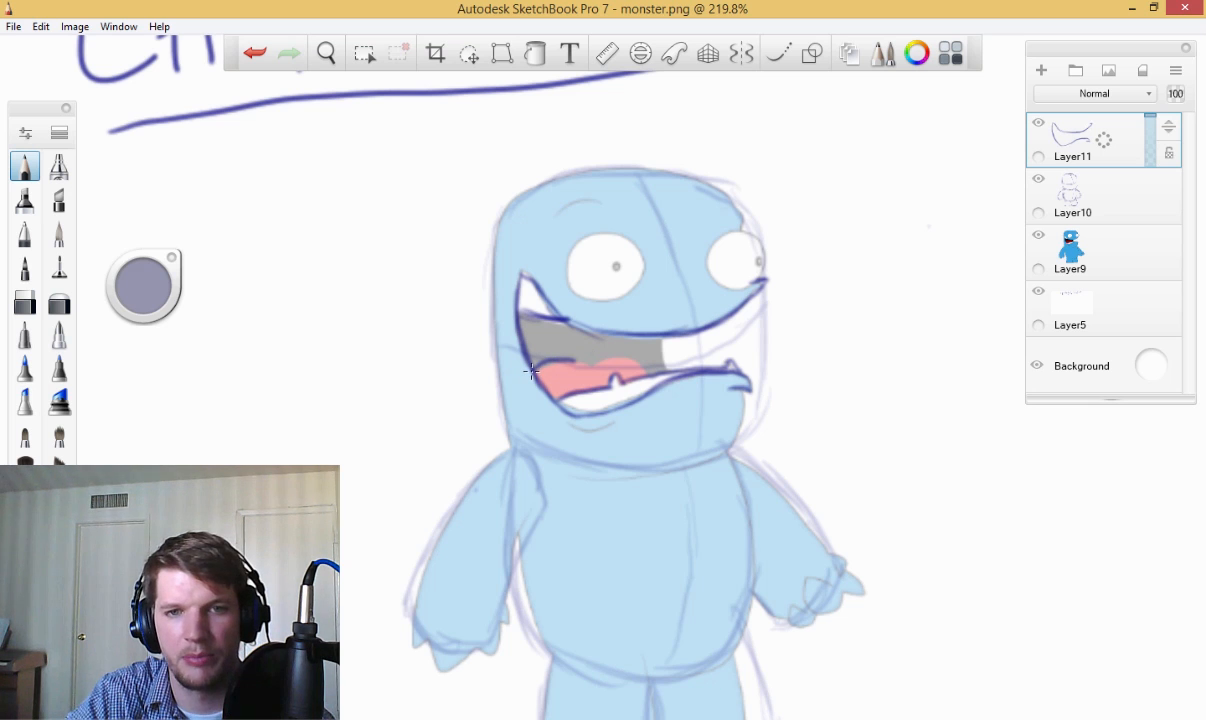
drag(530, 375, 600, 362)
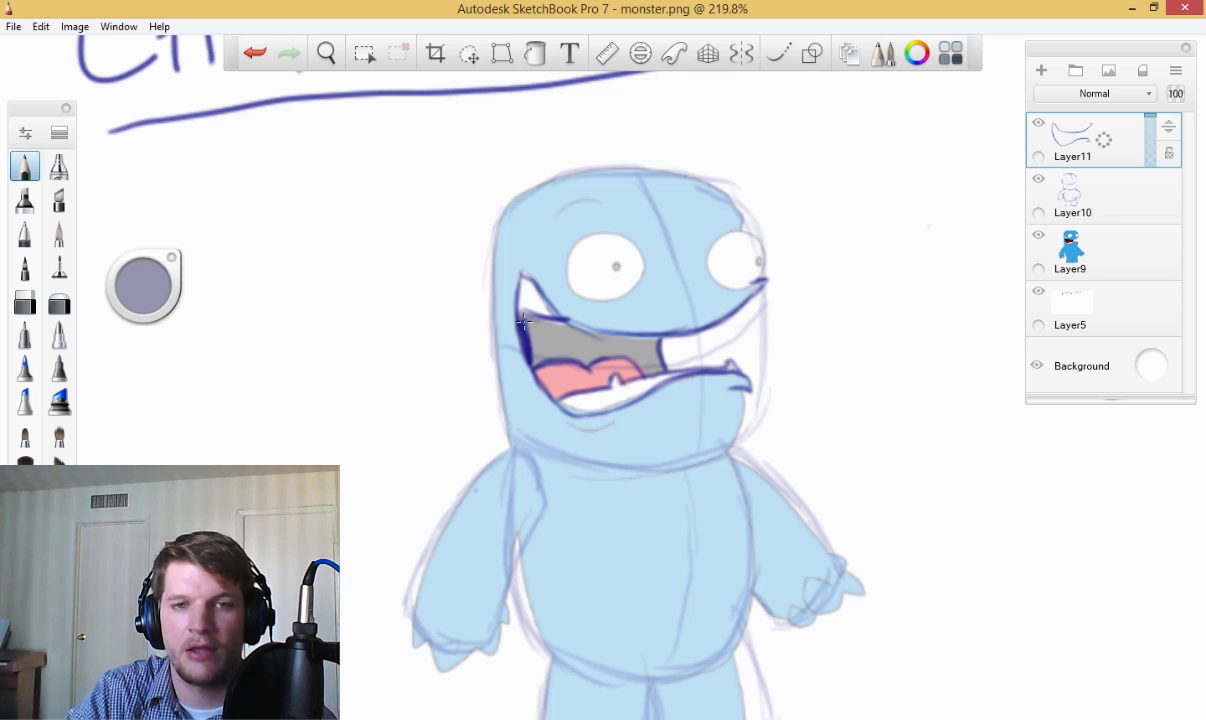
drag(520, 320, 570, 360)
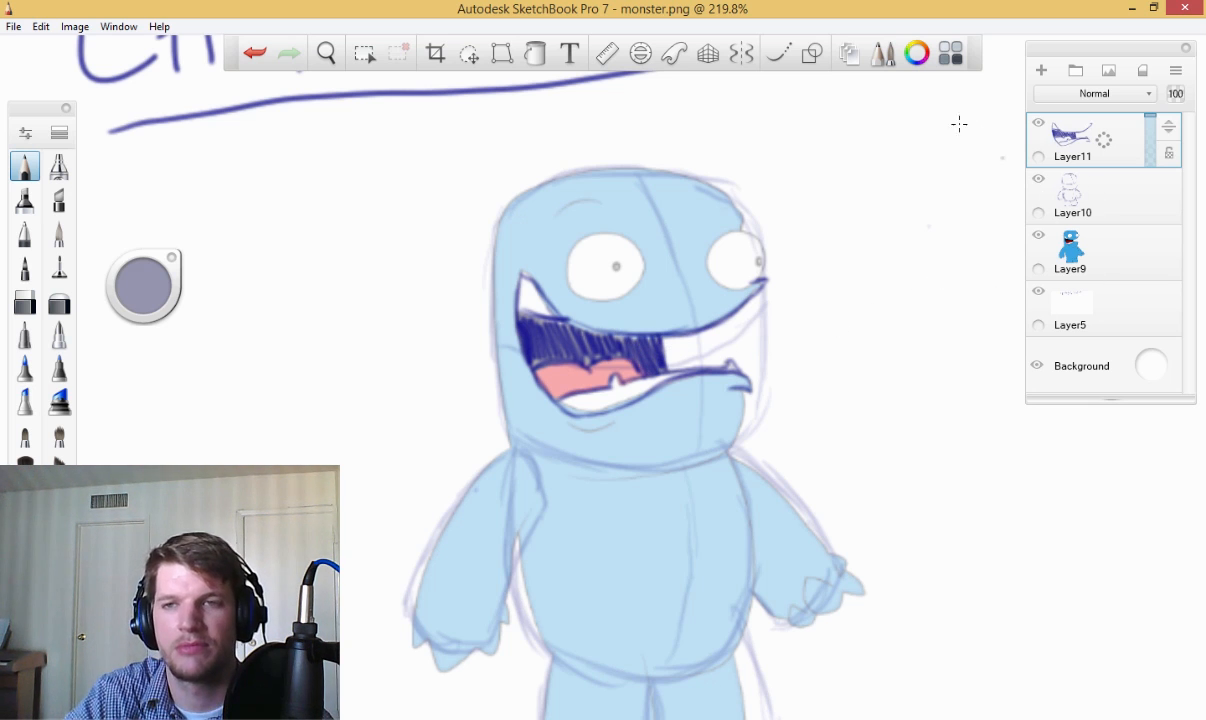
mouse_move(580, 209)
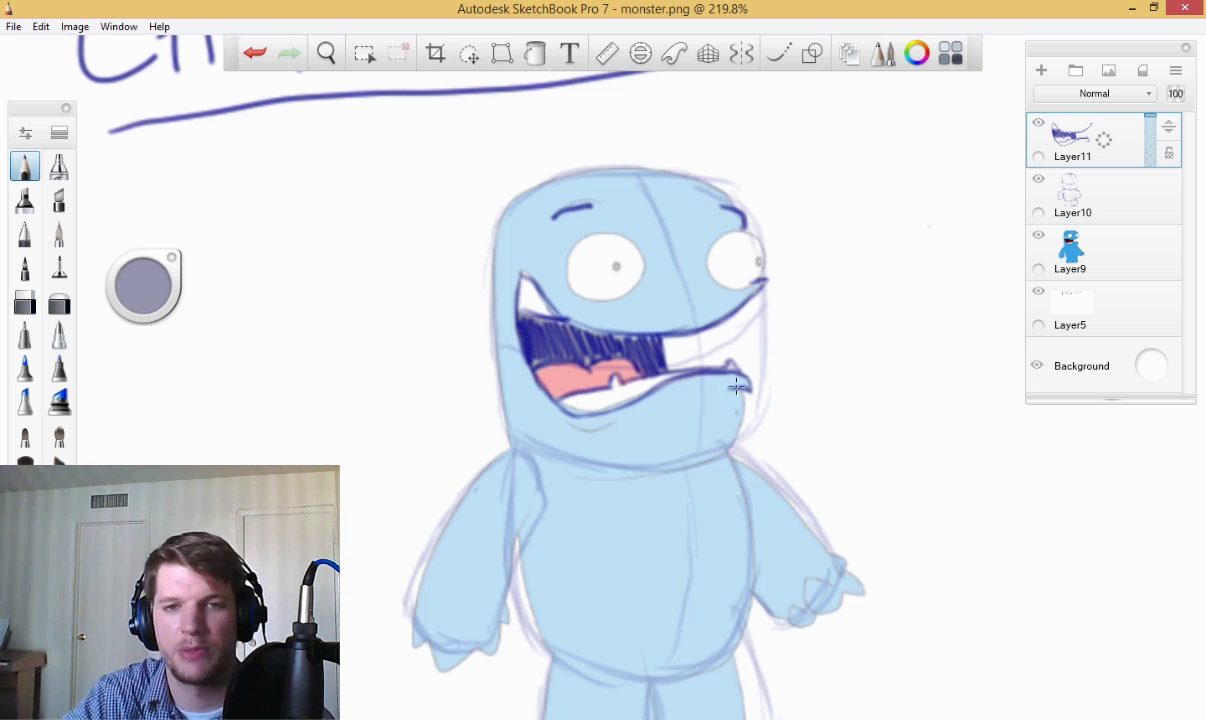
- Toggle the rough sketch layer off and on, then merge Layer11 down into Layer10
click(326, 53)
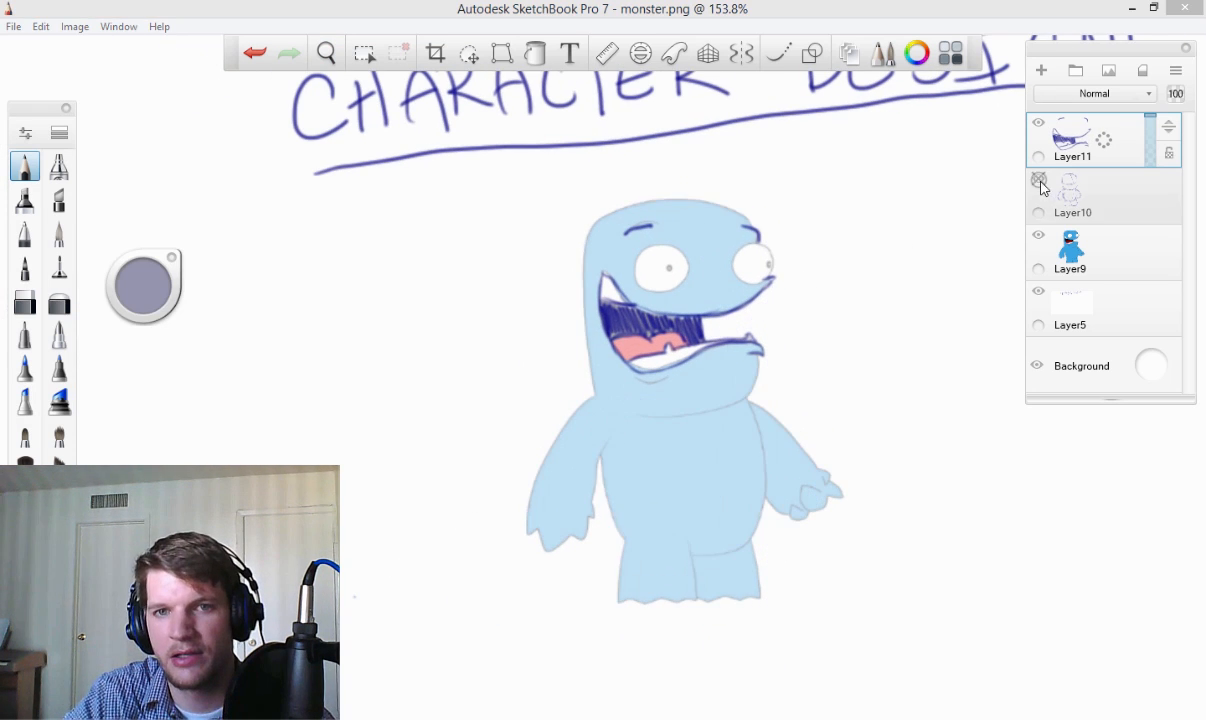
click(1038, 179)
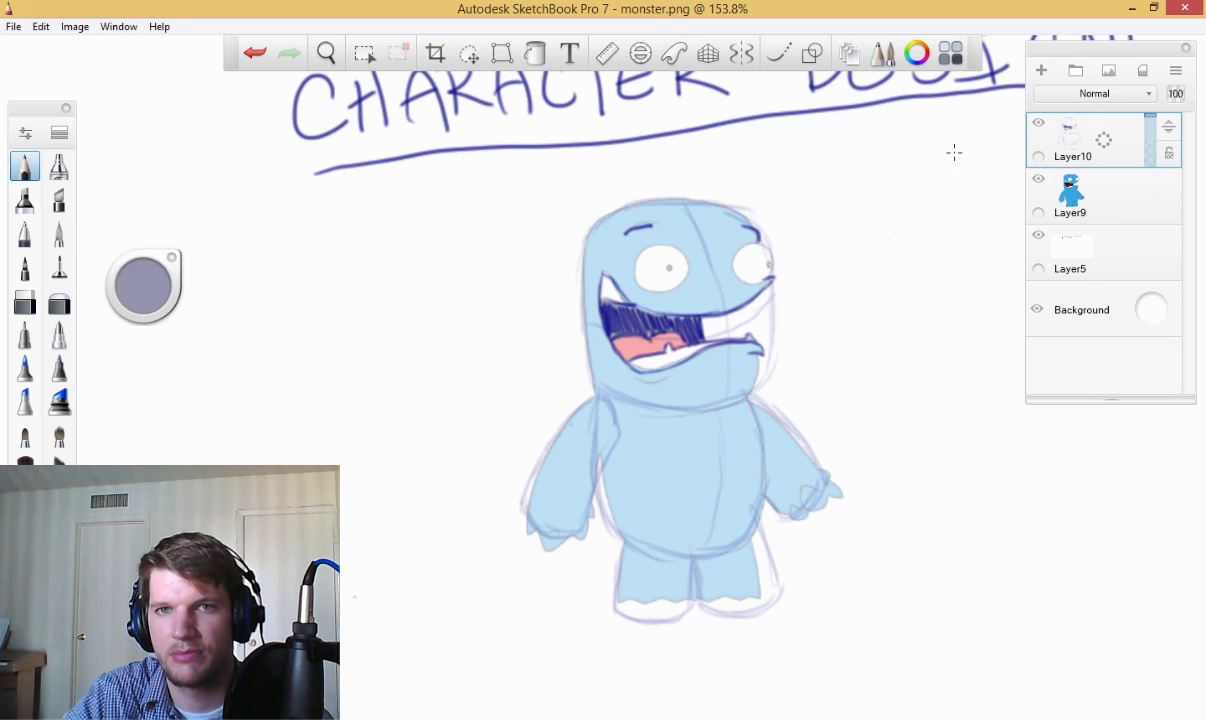
click(326, 53)
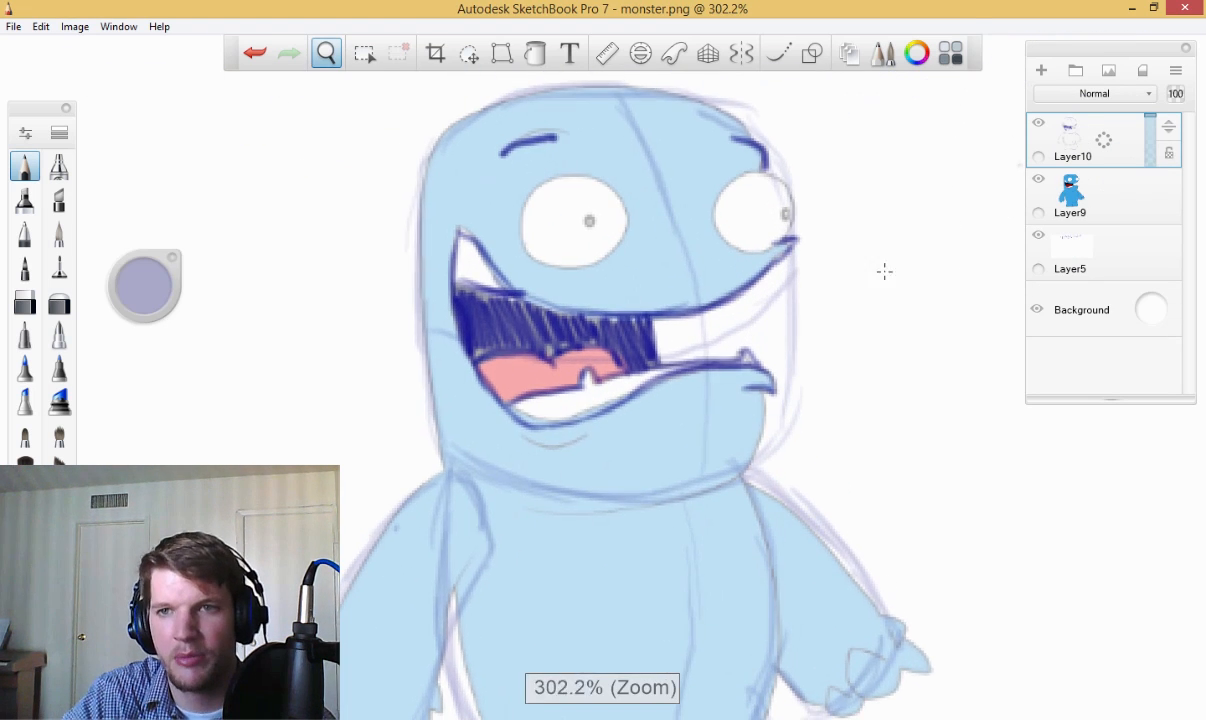
- Hide the coloured fill and ink the jaw's lower edge, head's left side and top
click(1038, 178)
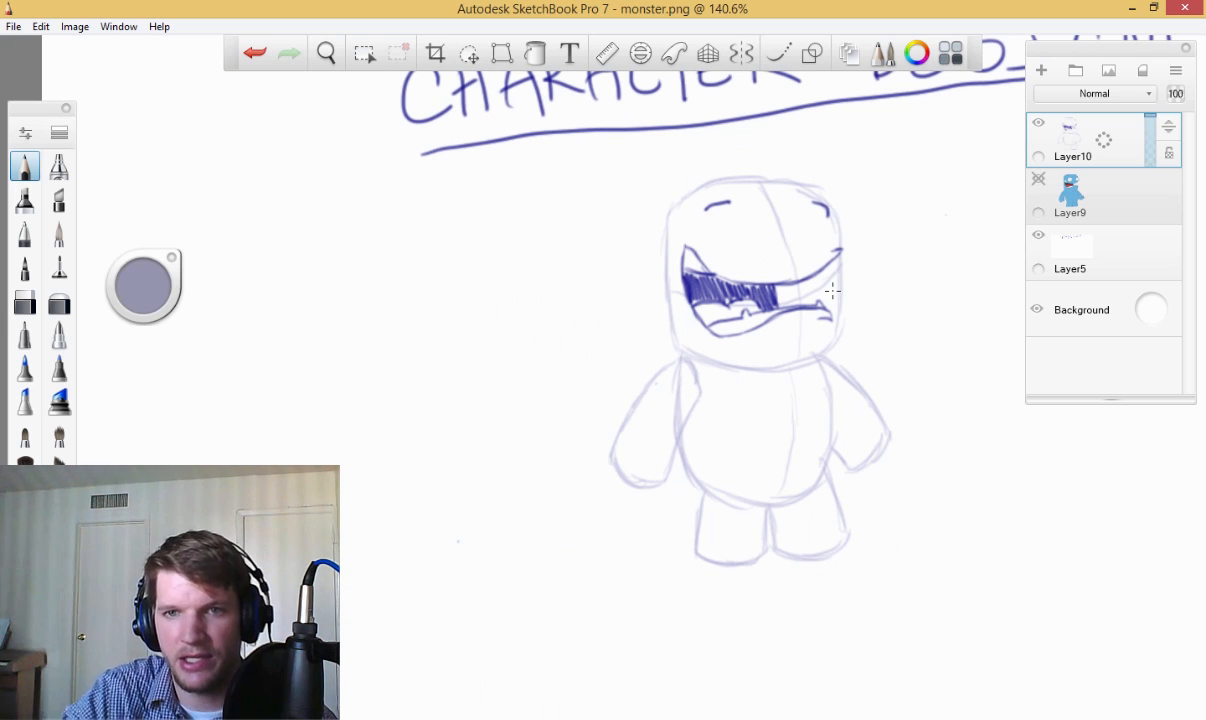
mouse_move(838, 271)
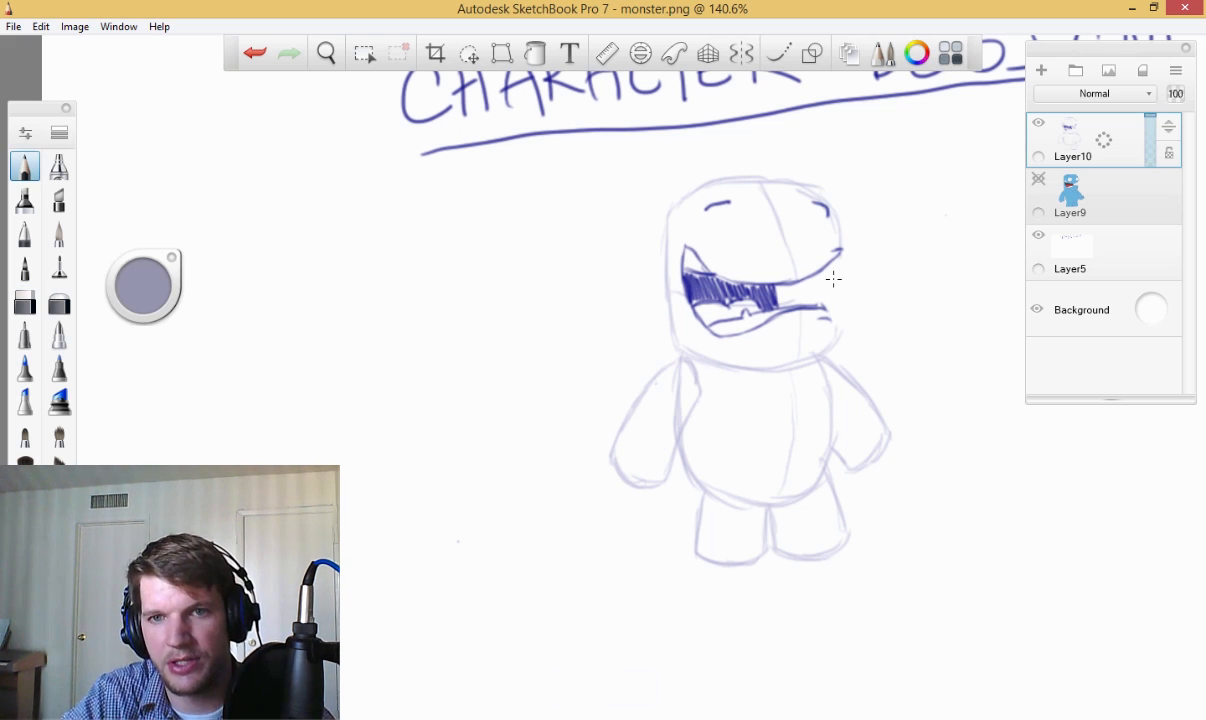
mouse_move(874, 290)
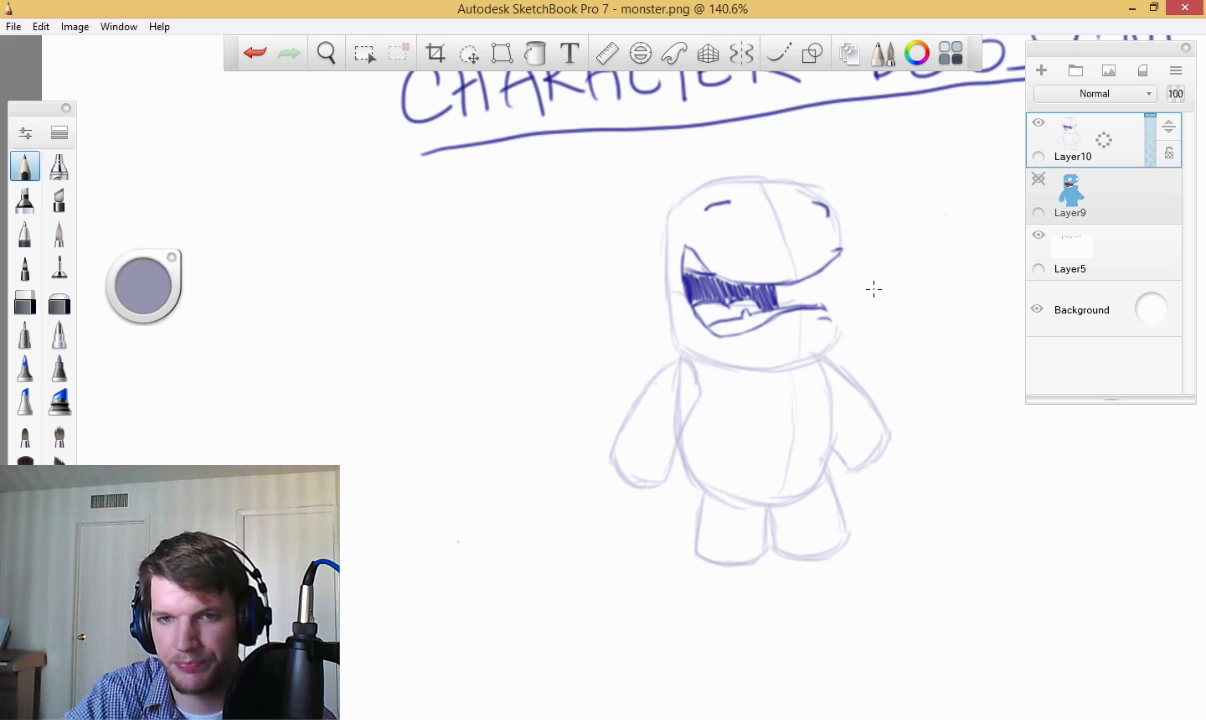
mouse_move(833, 328)
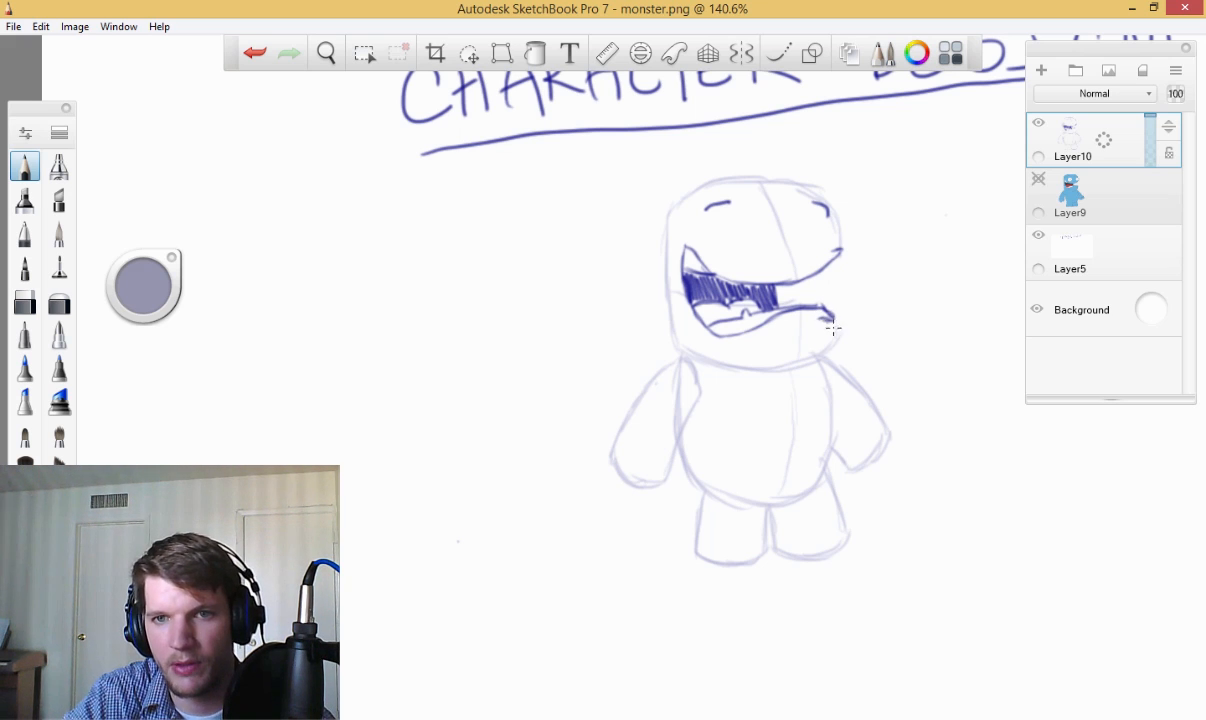
drag(830, 325, 800, 360)
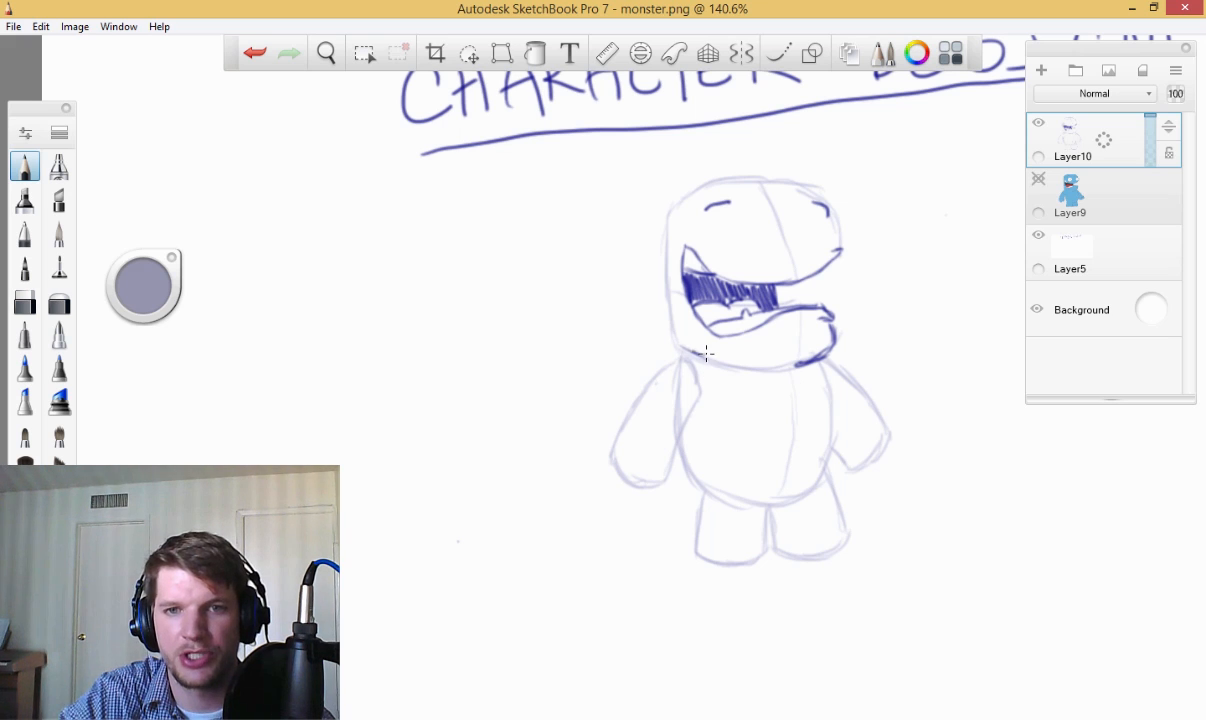
drag(670, 235, 715, 375)
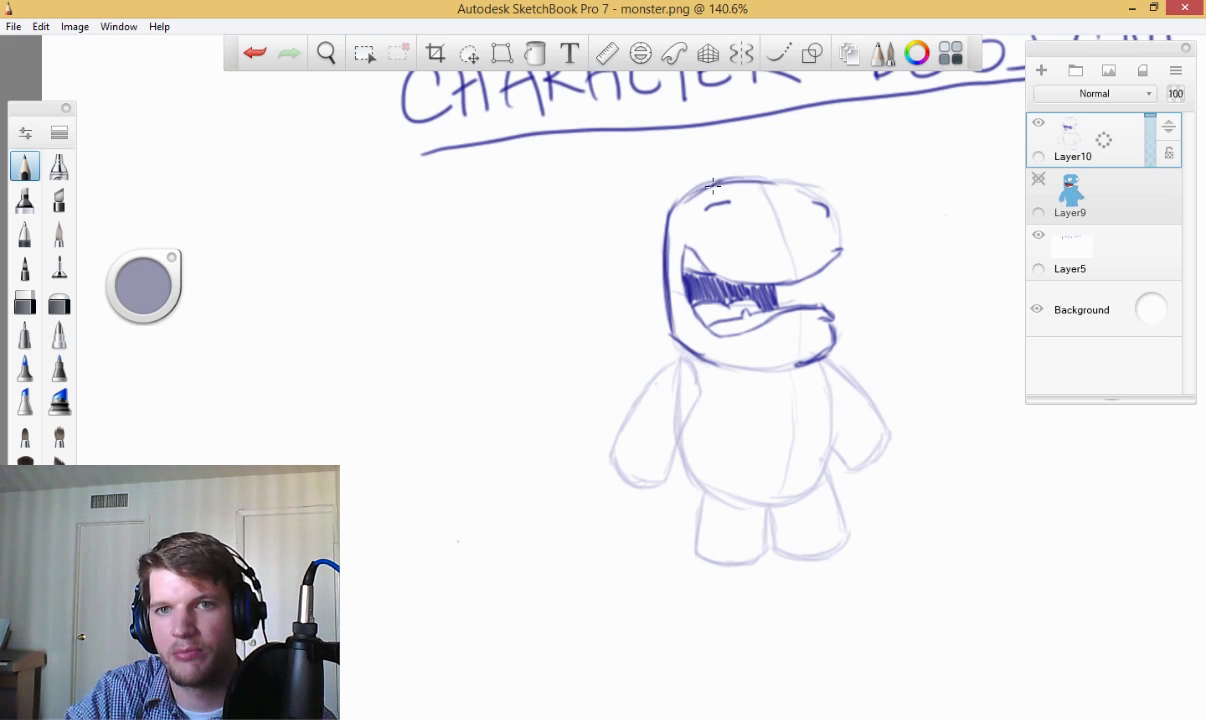
drag(690, 195, 800, 185)
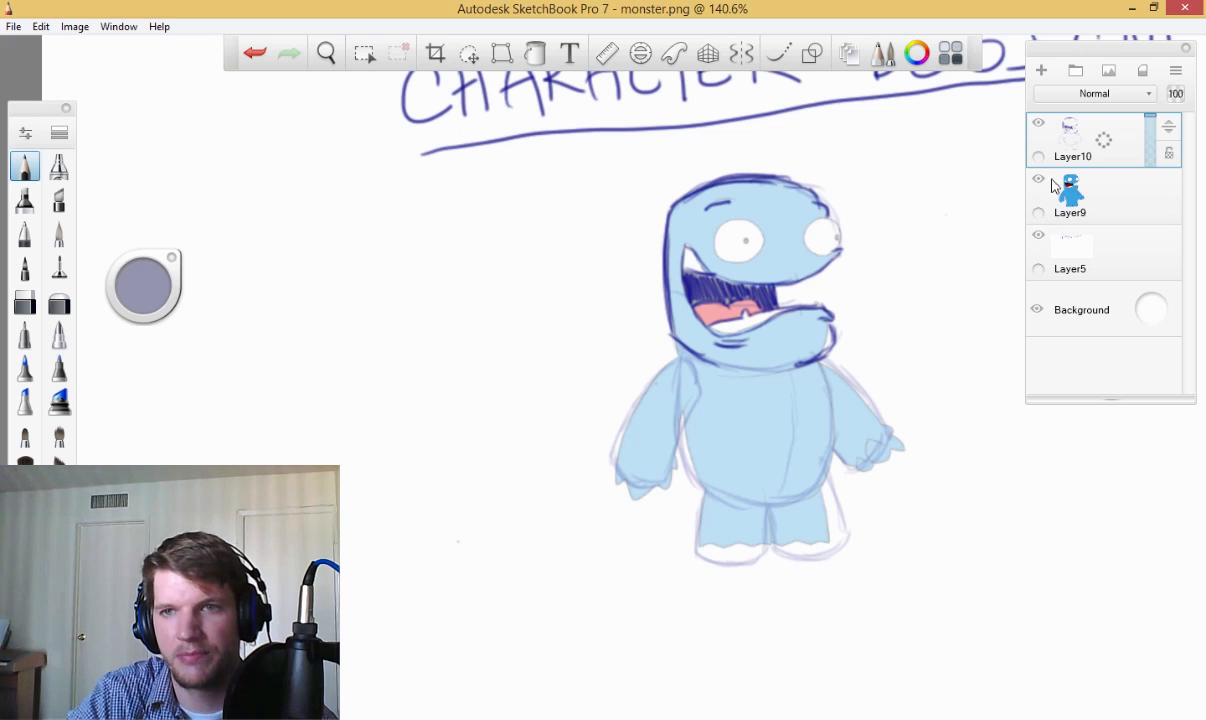
- Hide the monster's coloured fill layer, Layer9, again
click(1038, 178)
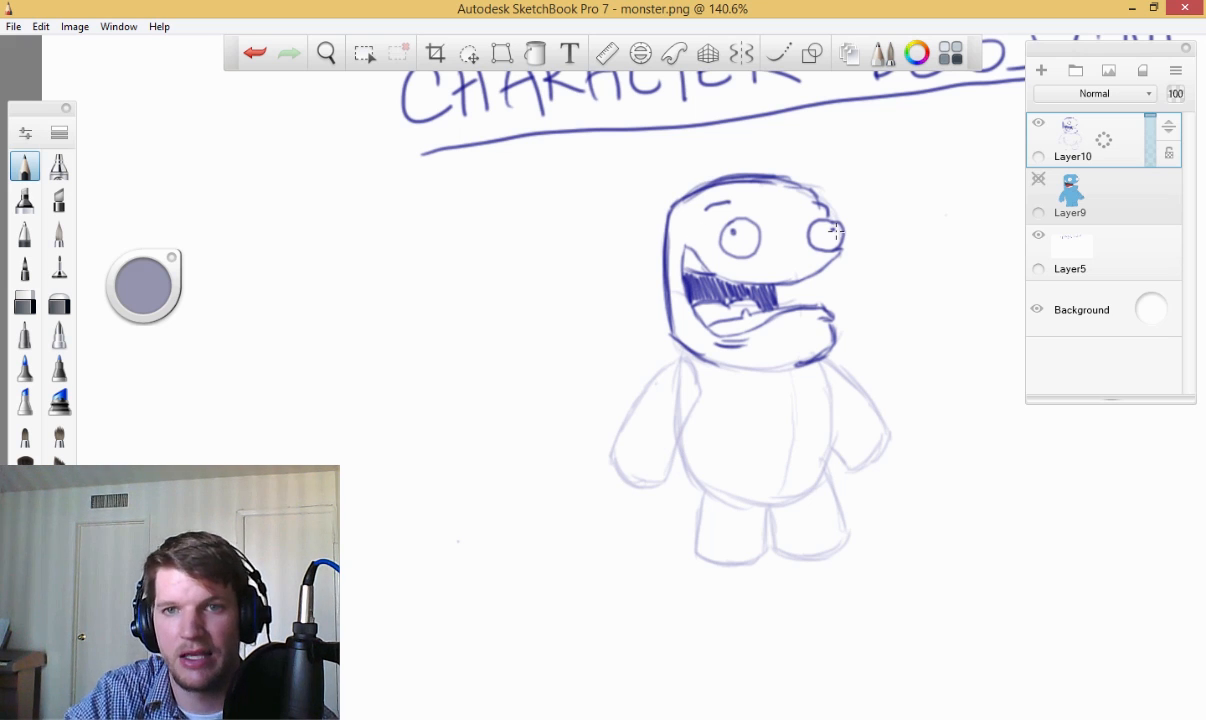
mouse_move(838, 224)
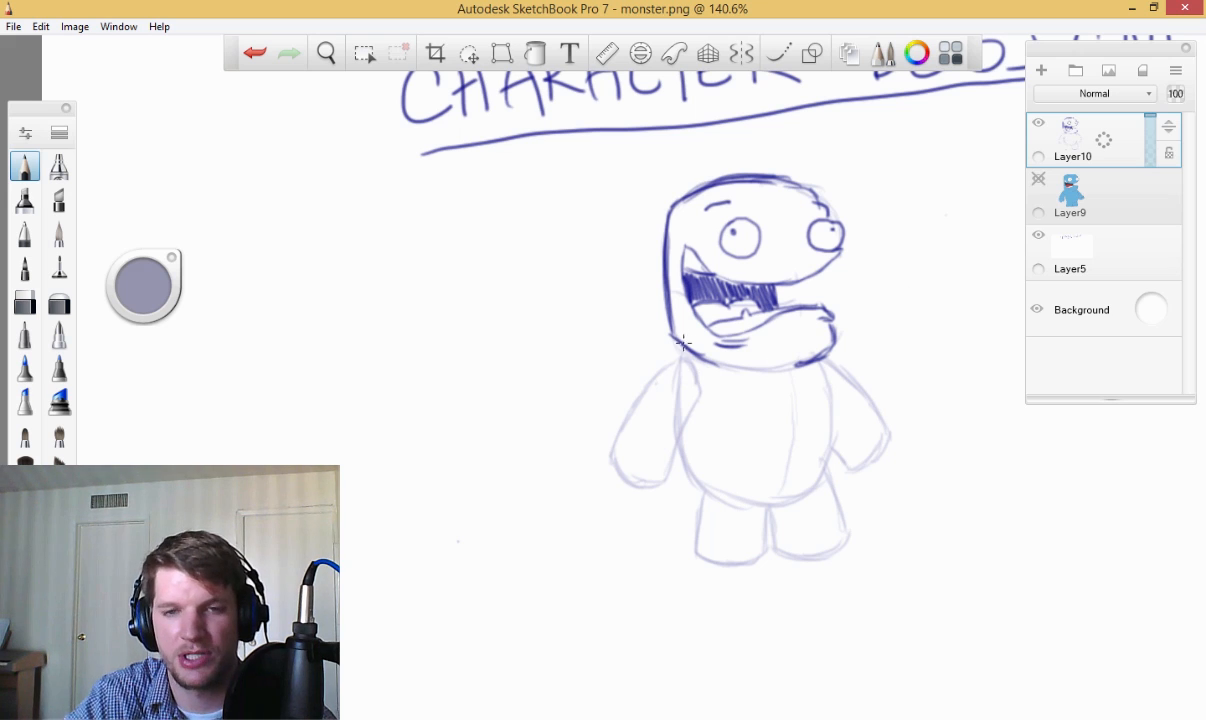
mouse_move(682, 350)
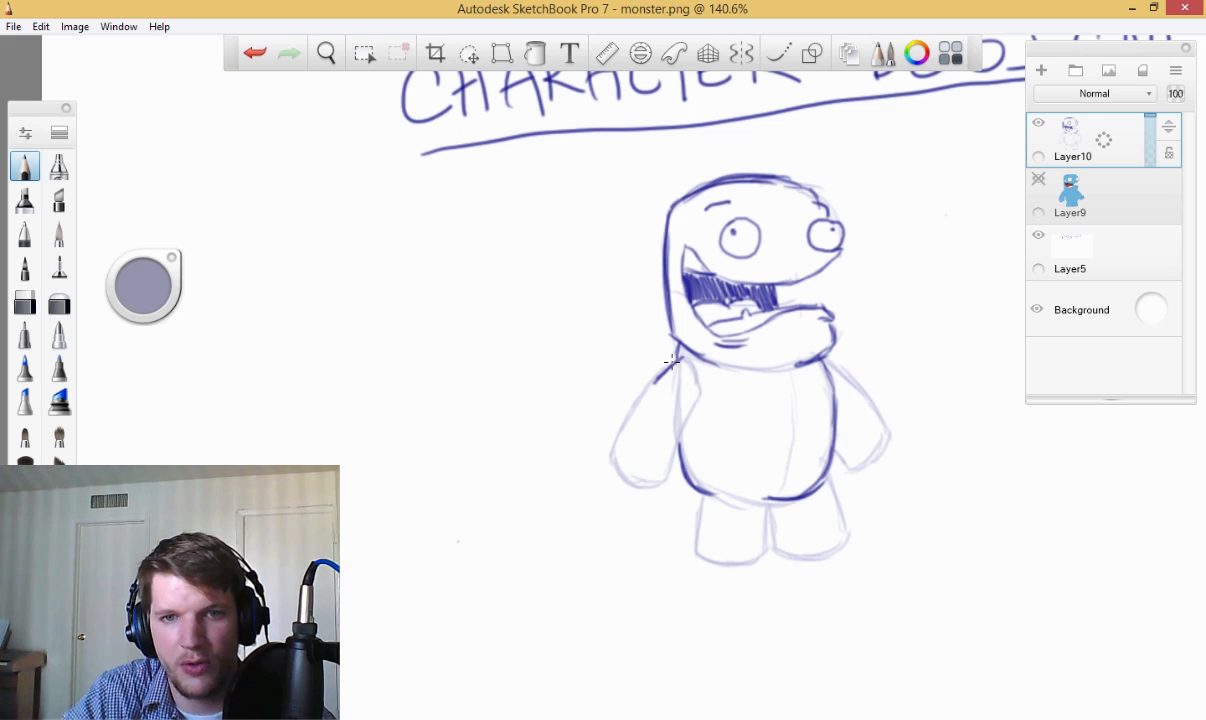
- Ink the left arm's edges, the clawed hand, the right arm and both legs
drag(665, 362, 620, 455)
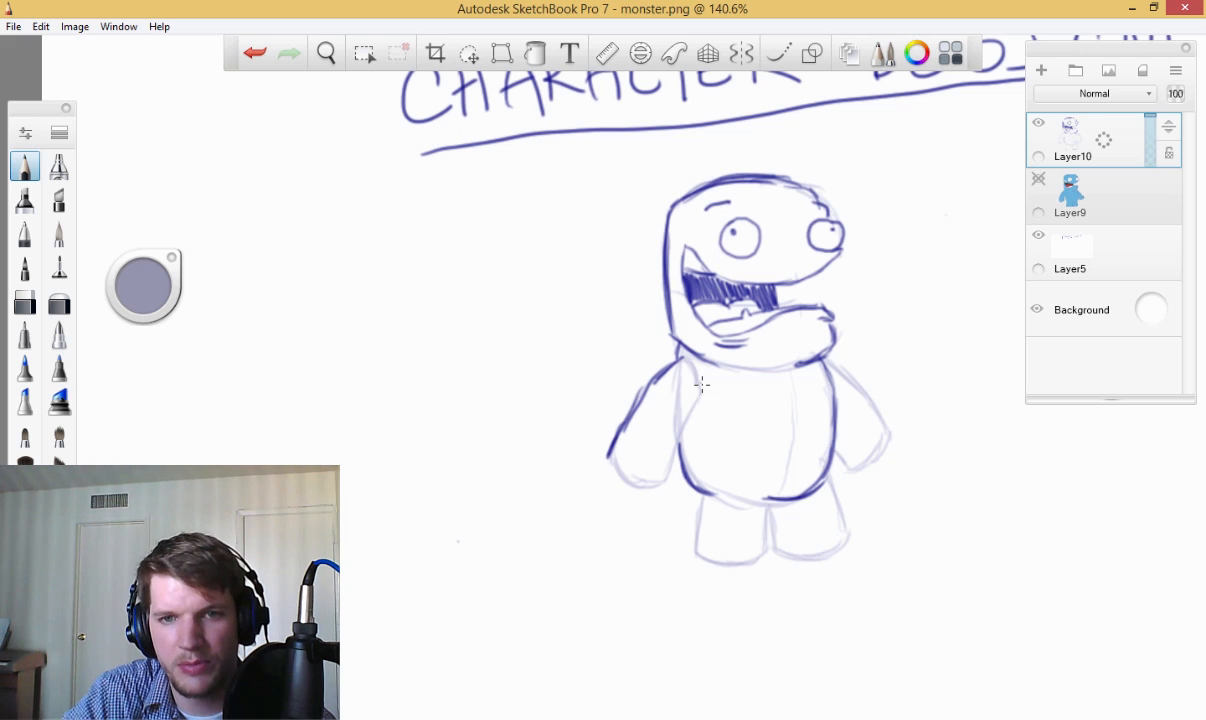
drag(700, 380, 695, 410)
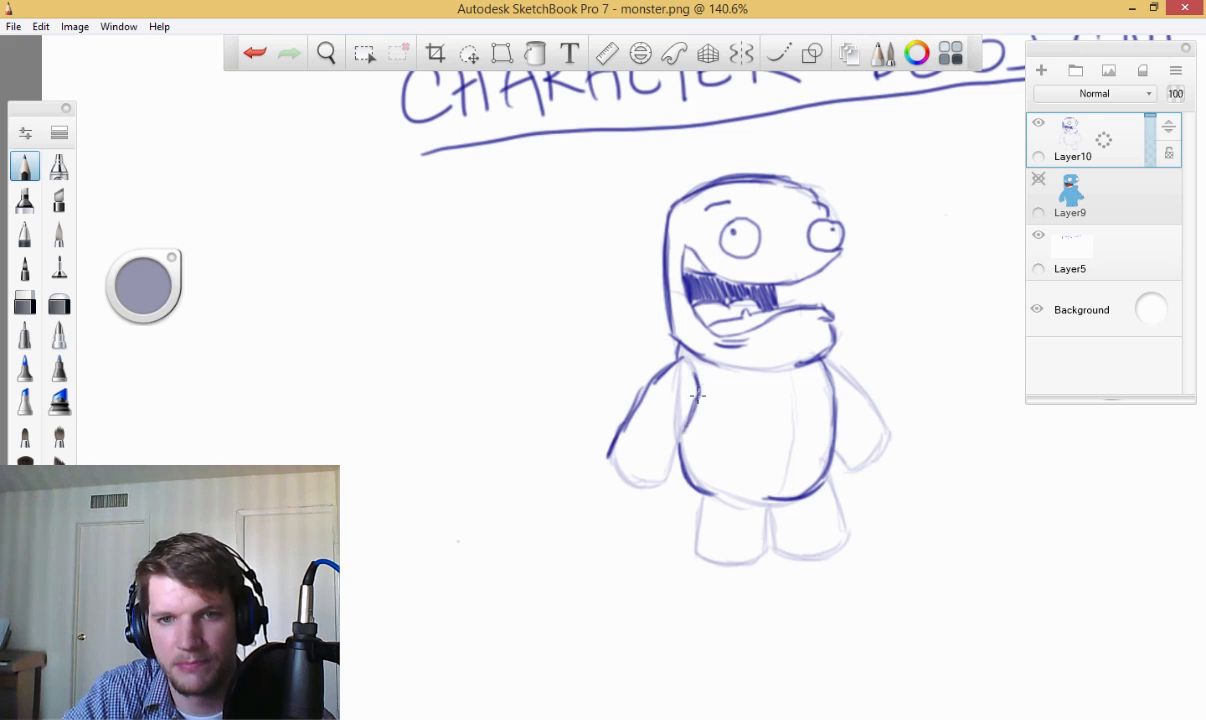
drag(695, 395, 645, 505)
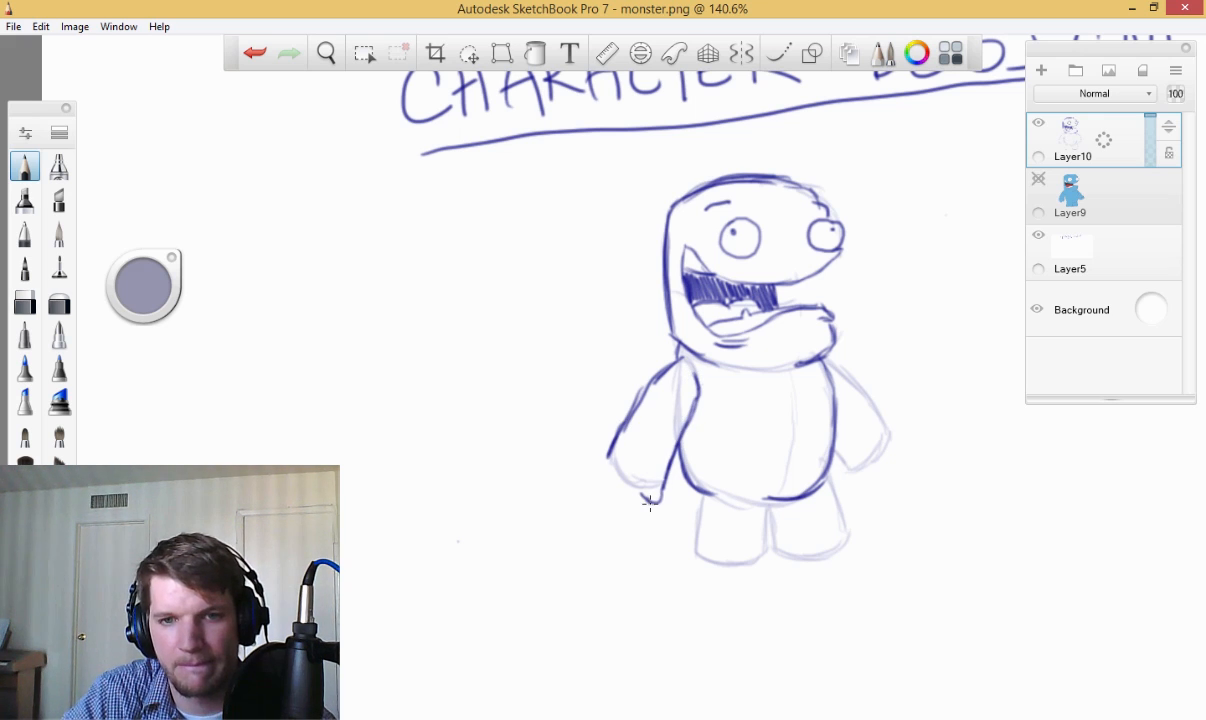
drag(650, 500, 617, 510)
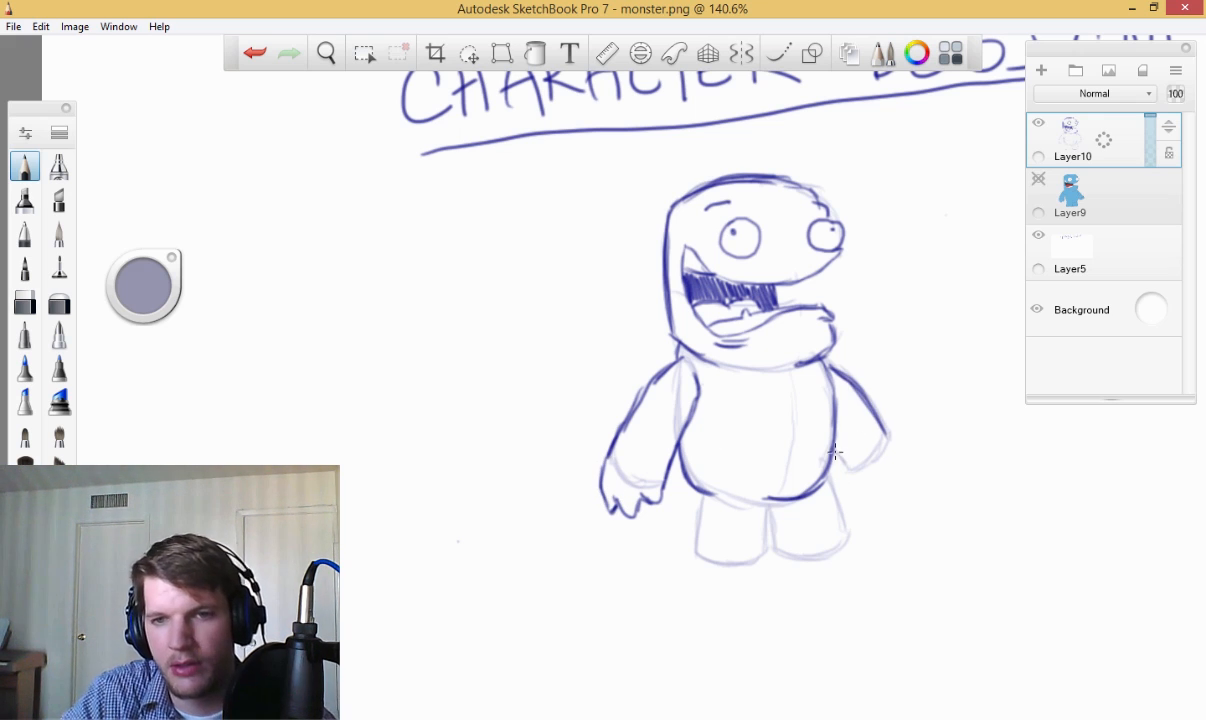
mouse_move(855, 483)
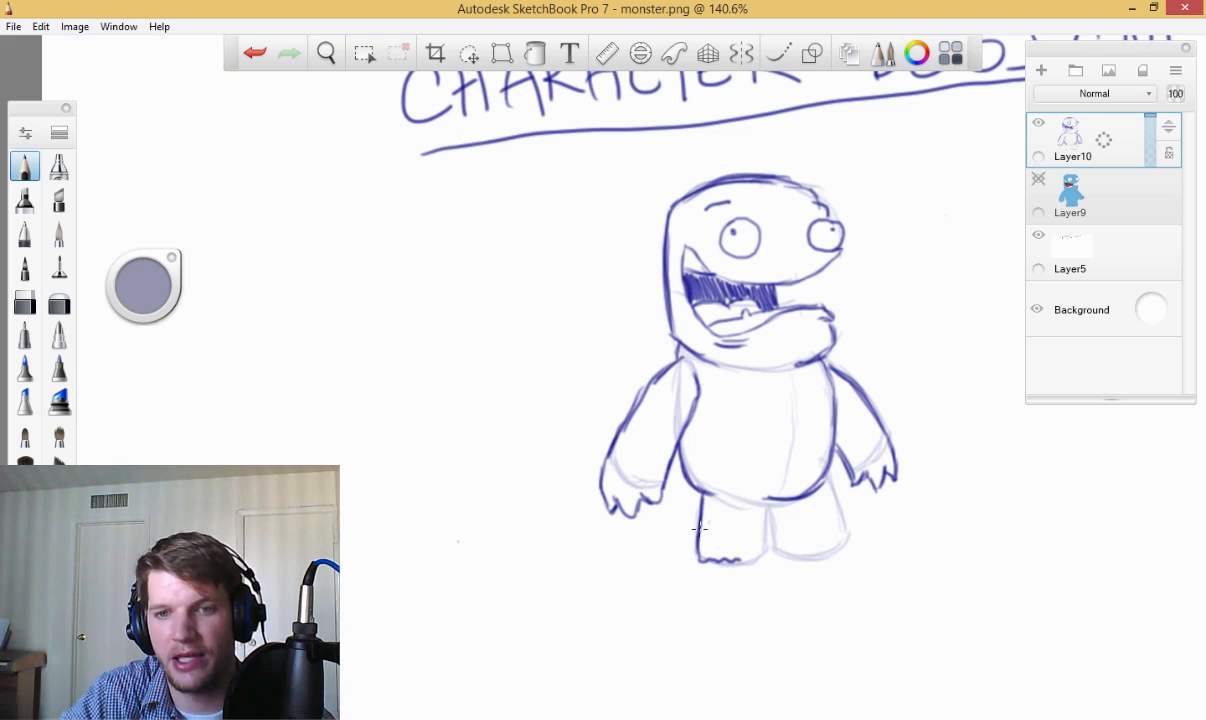
drag(703, 528, 765, 575)
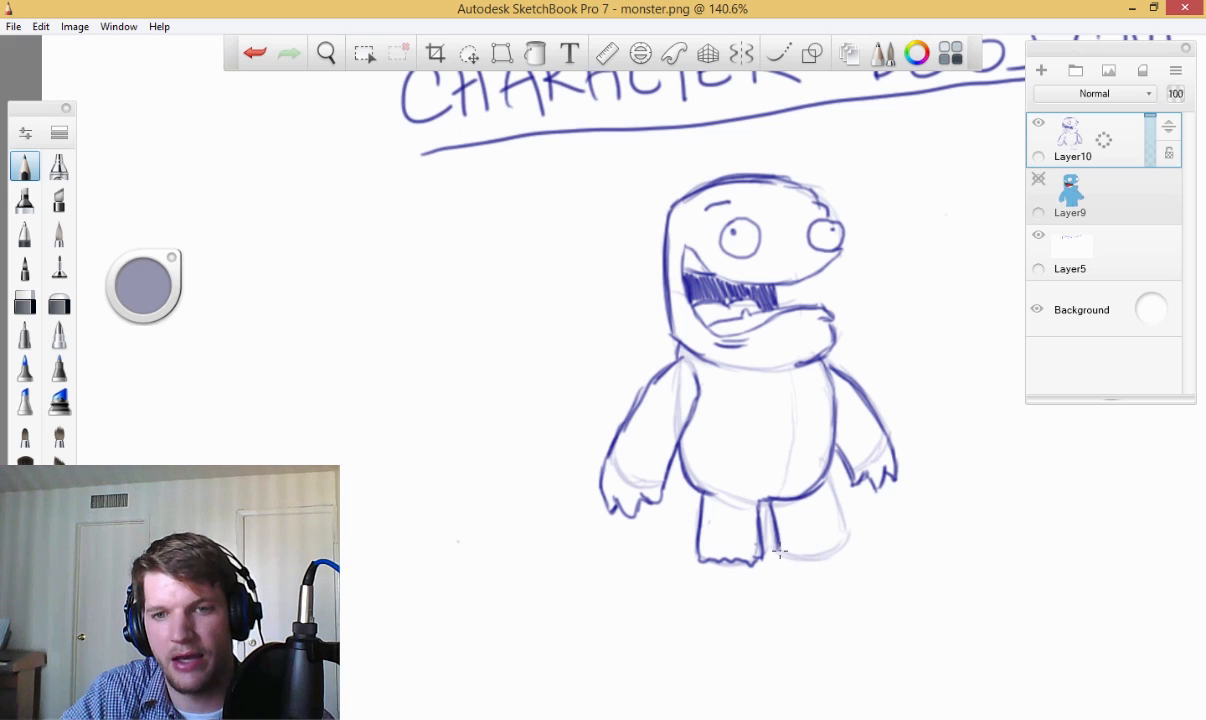
drag(780, 553, 843, 472)
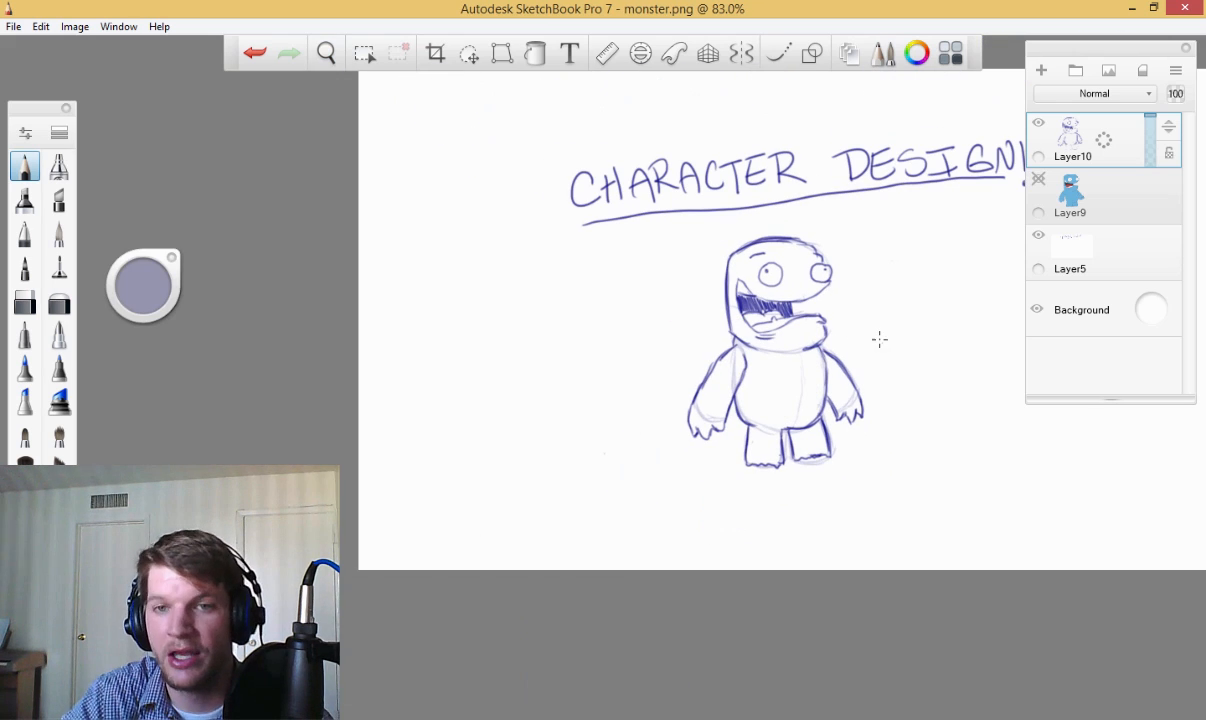
- Set the canvas zoom to about 100% before lettering '3/4 Turn' under the title
click(326, 53)
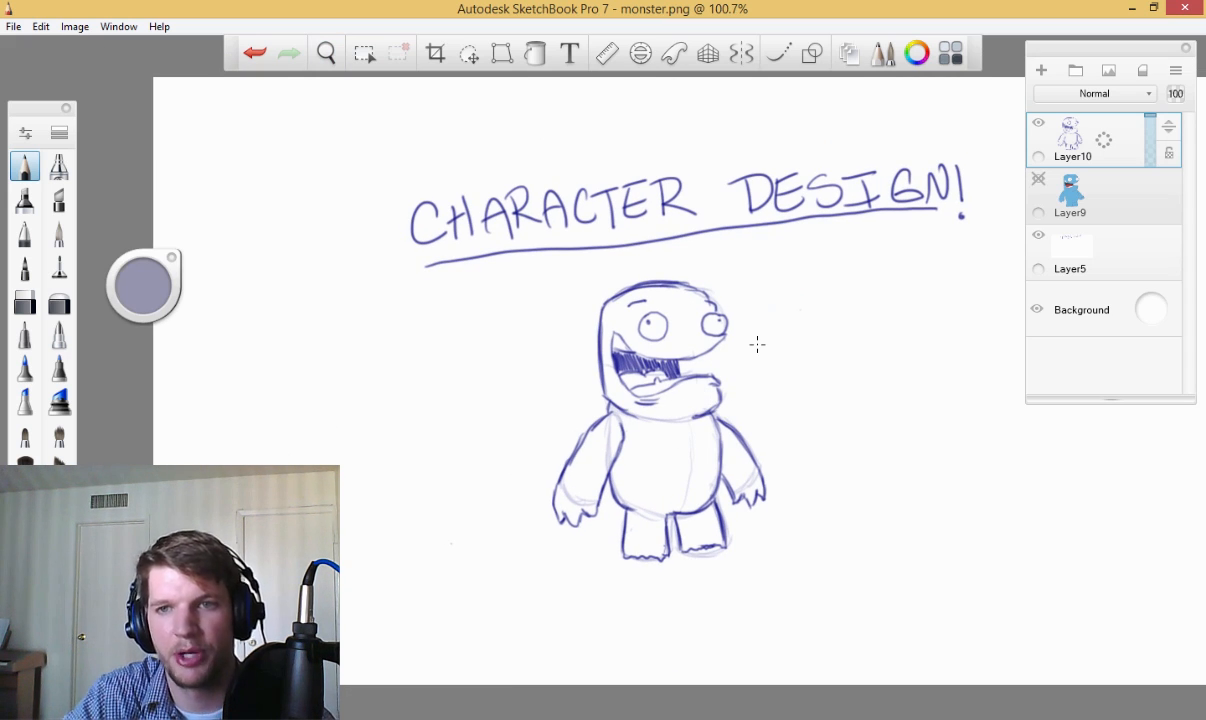
mouse_move(610, 198)
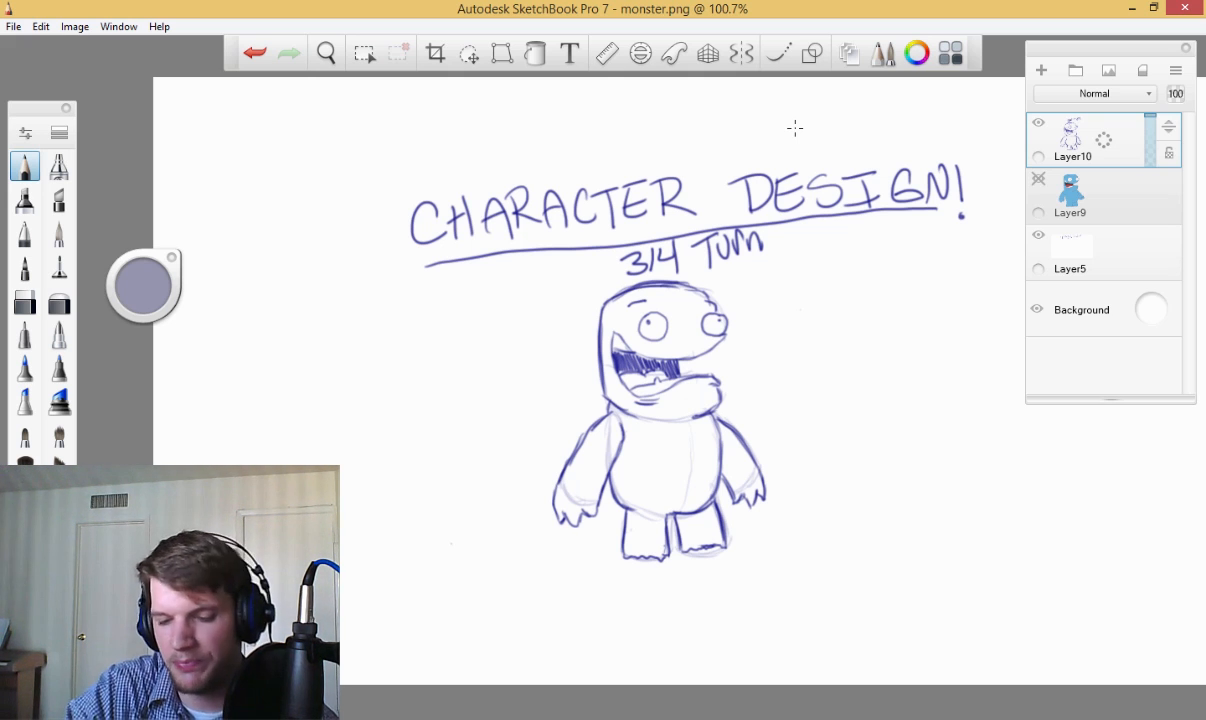
mouse_move(347, 330)
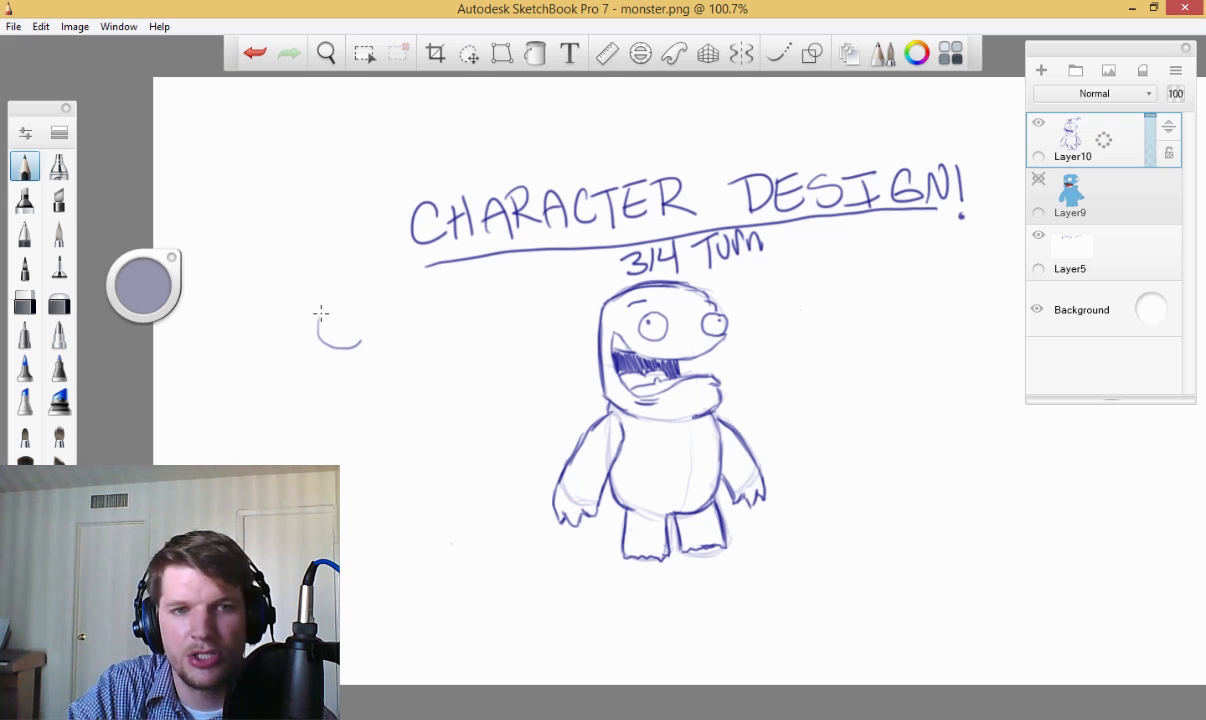
- Sketch a round head on a rounded body, then a head with trapezoid torso and arms
drag(330, 300, 320, 400)
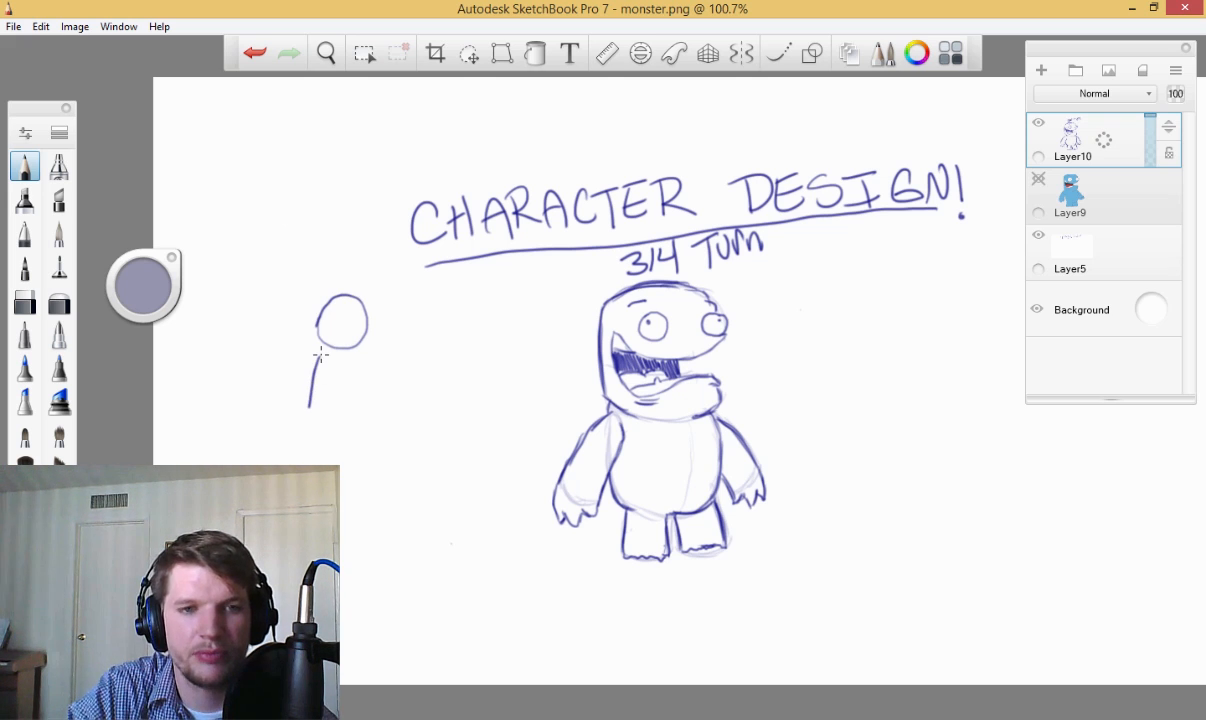
drag(320, 360, 345, 440)
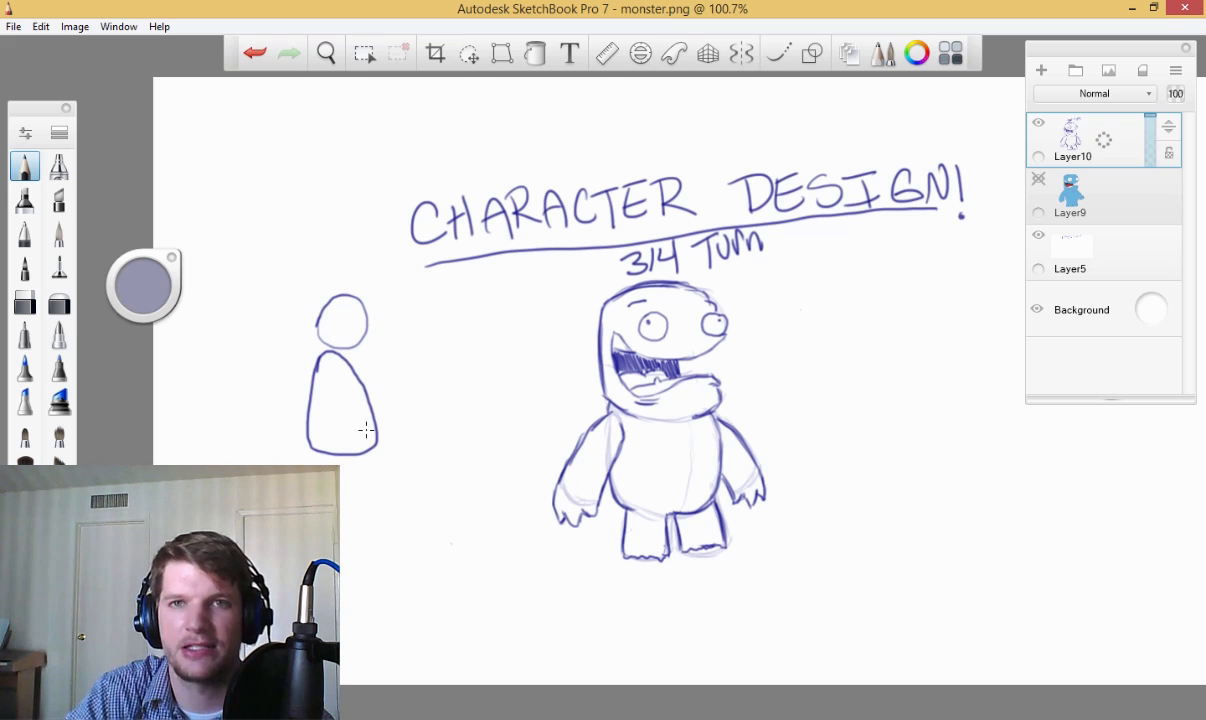
drag(450, 335, 480, 320)
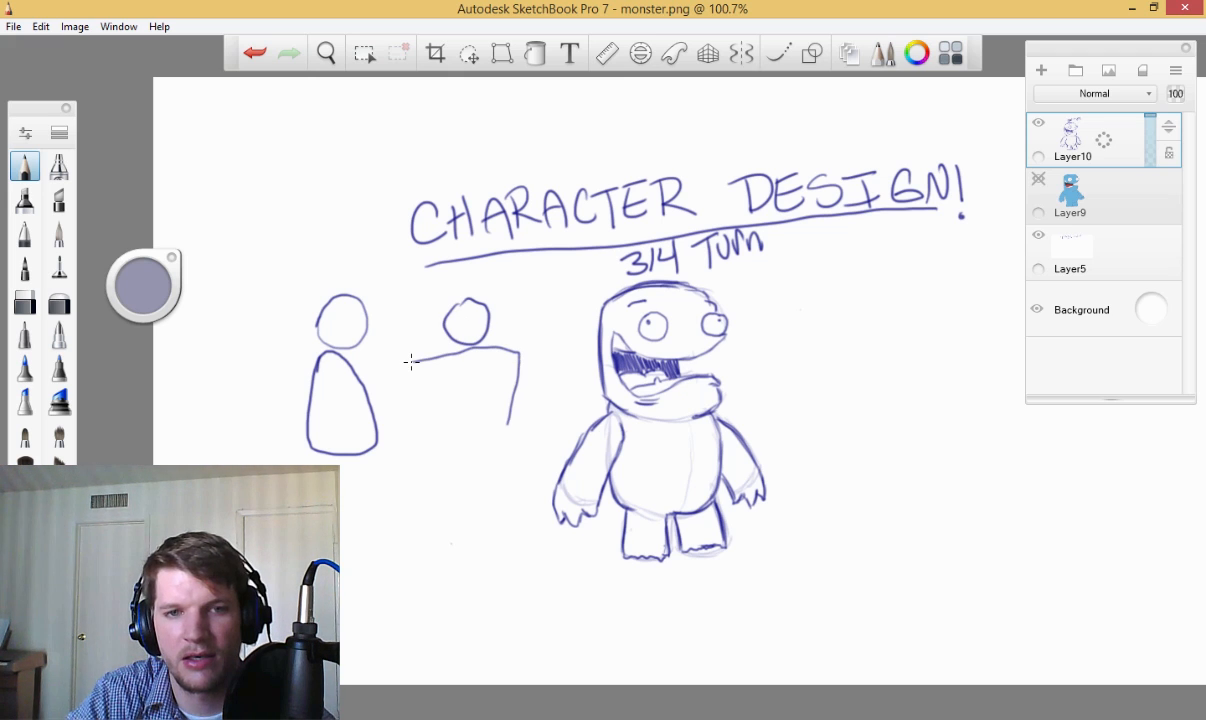
drag(410, 362, 510, 430)
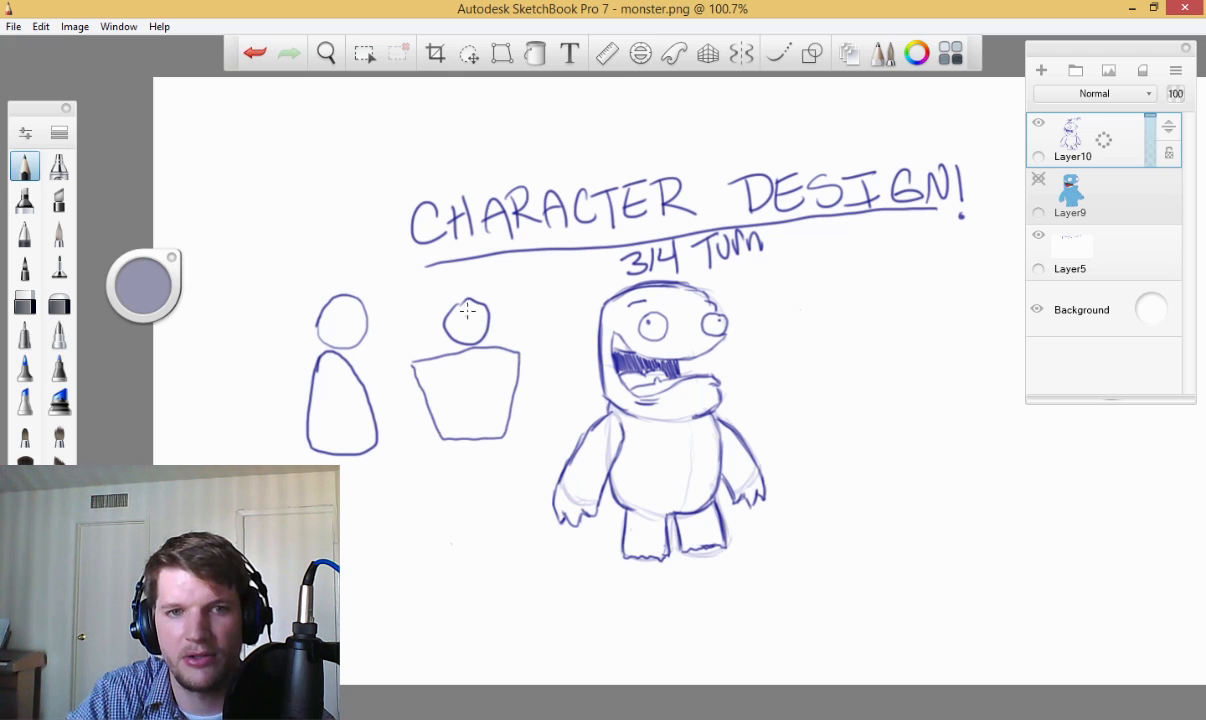
drag(470, 340, 470, 300)
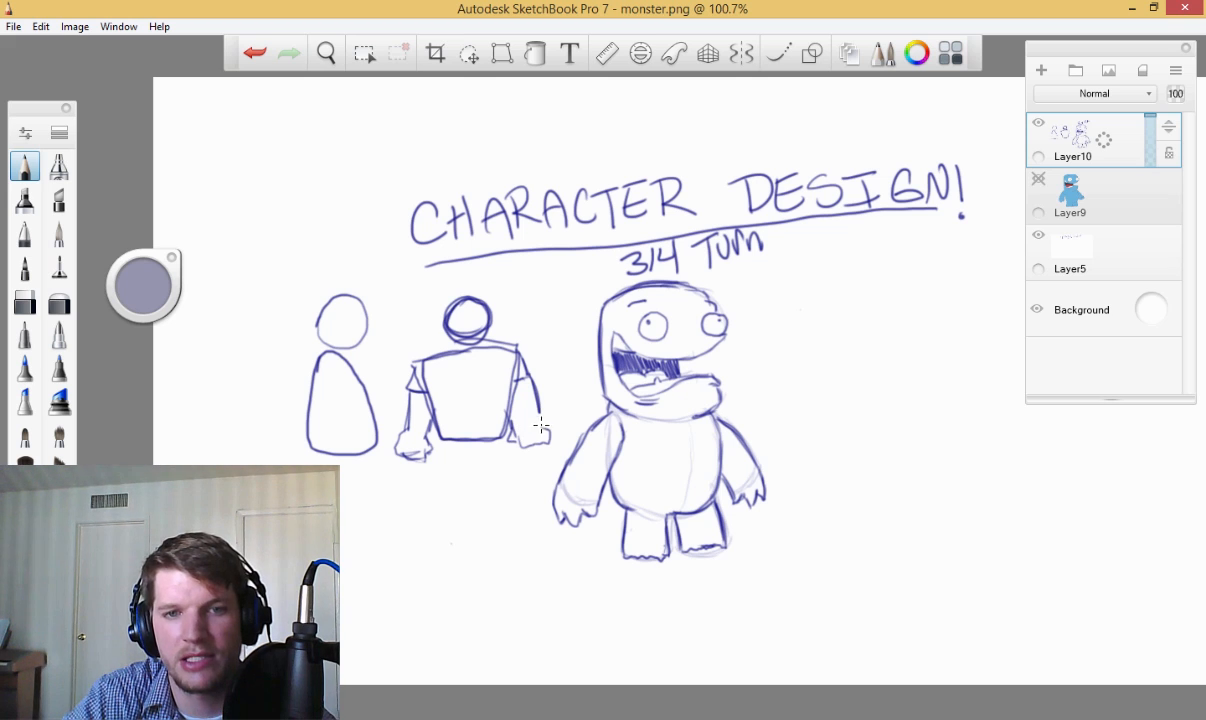
mouse_move(530, 413)
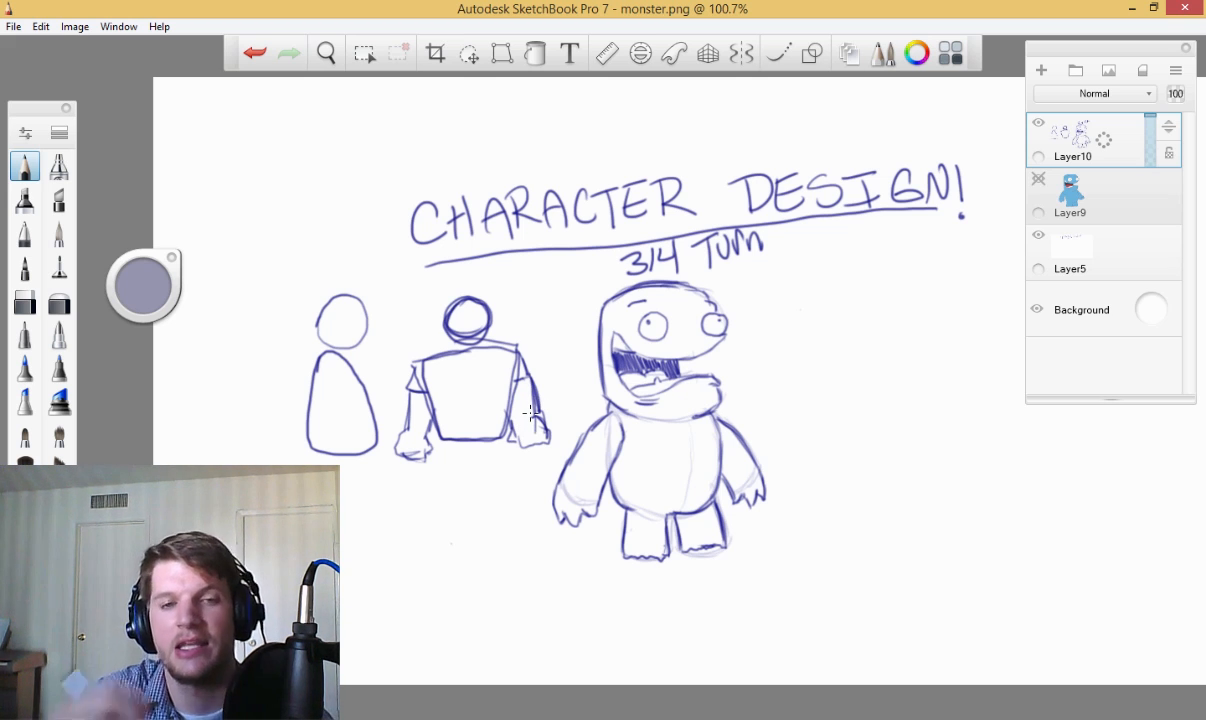